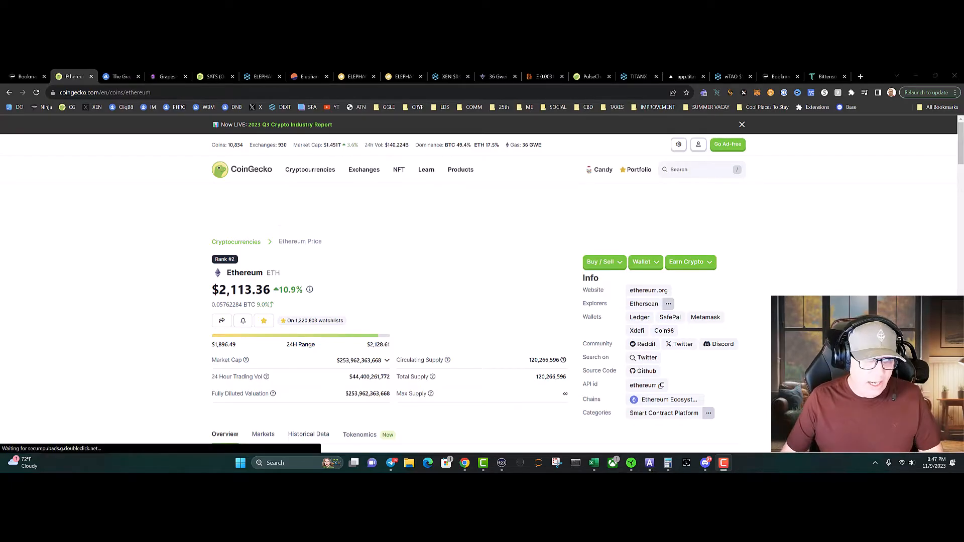
Show Ethereum's price chart over its maximum history since 2015
{"action": "scroll", "scroll_direction": "down", "scroll_amount": 3}
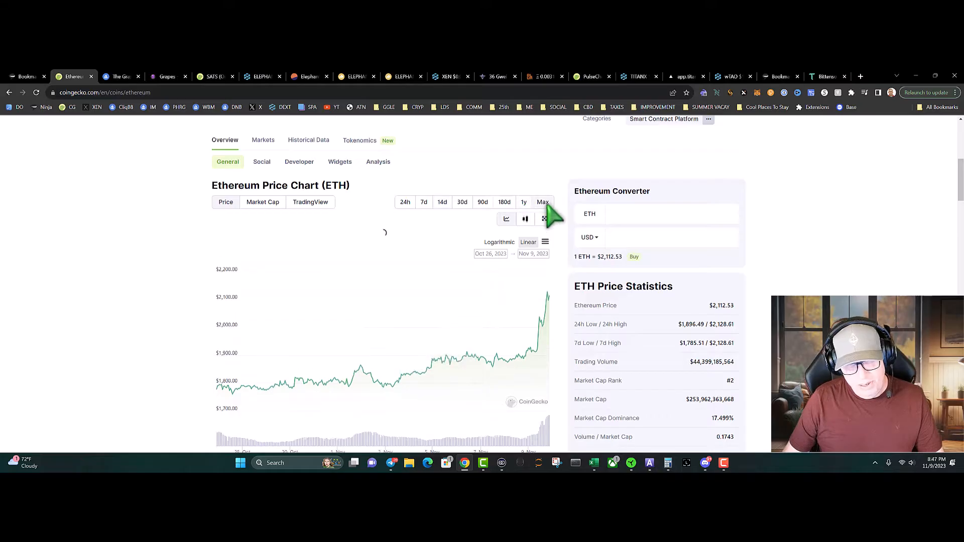
{"action": "left_click", "coordinate": [541, 202]}
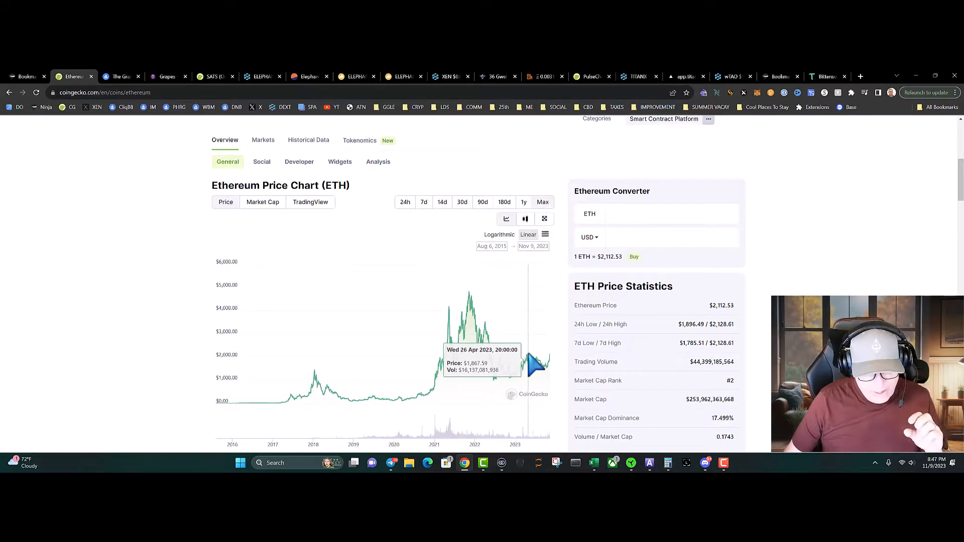
{"action": "mouse_move", "coordinate": [536, 366]}
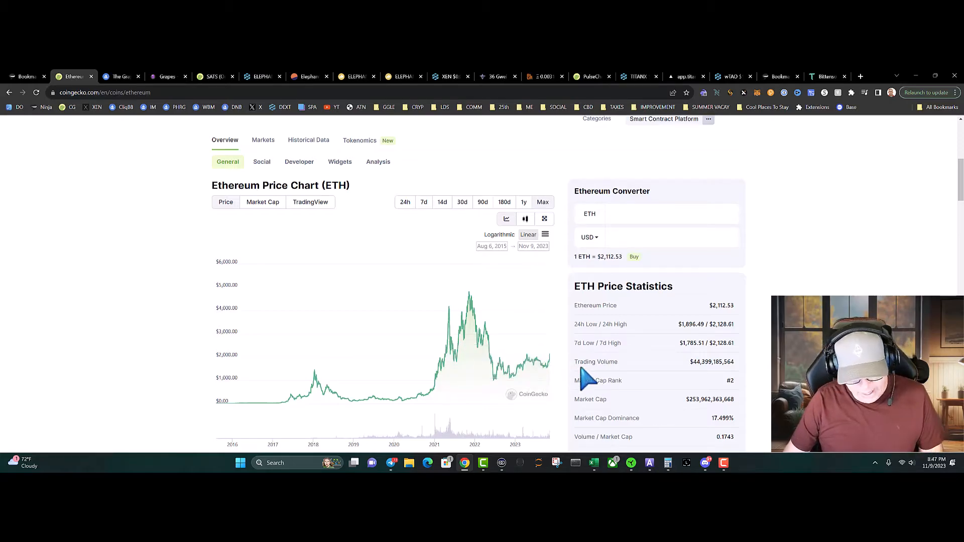
{"action": "mouse_move", "coordinate": [385, 272]}
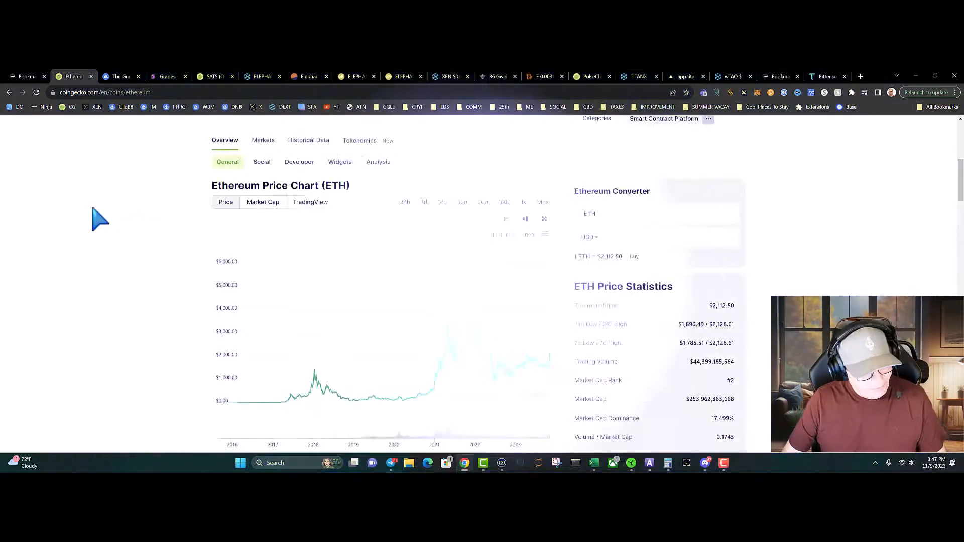
Move to The Grapes collection on OpenSea and start a calculator
{"action": "left_click", "coordinate": [121, 76]}
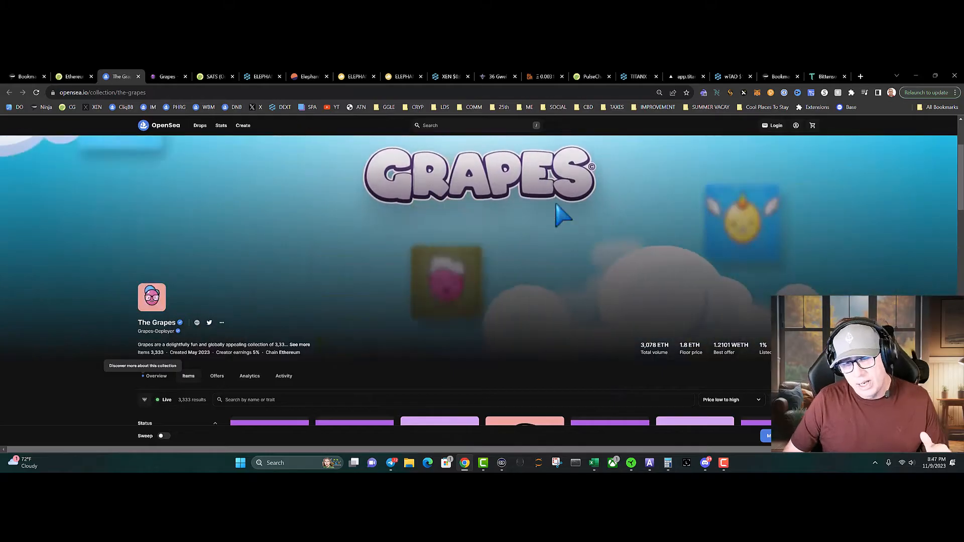
{"action": "left_click", "coordinate": [667, 463]}
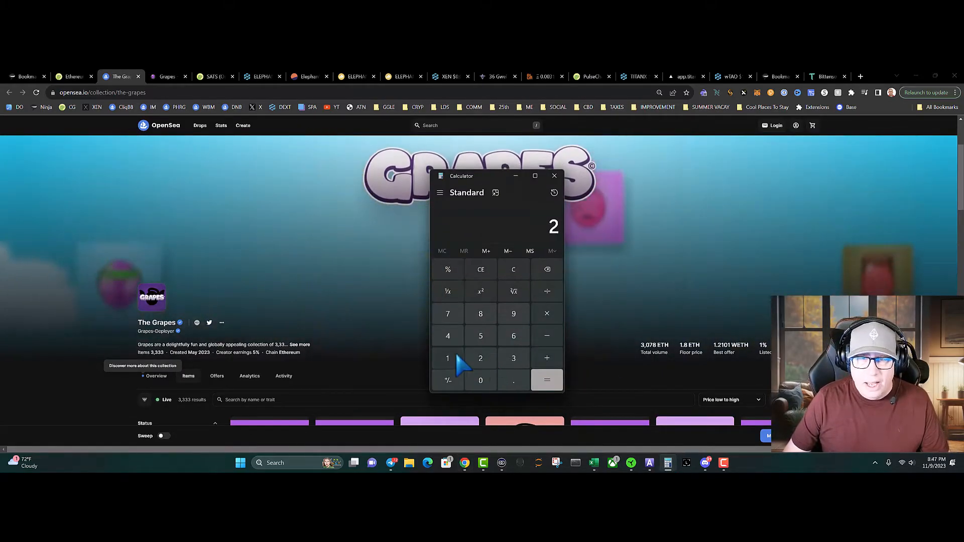
Multiply the 1.8 ETH floor price by 2,100 to get 3,780
{"action": "left_click", "coordinate": [513, 269]}
{"action": "type", "text": "1.8"}
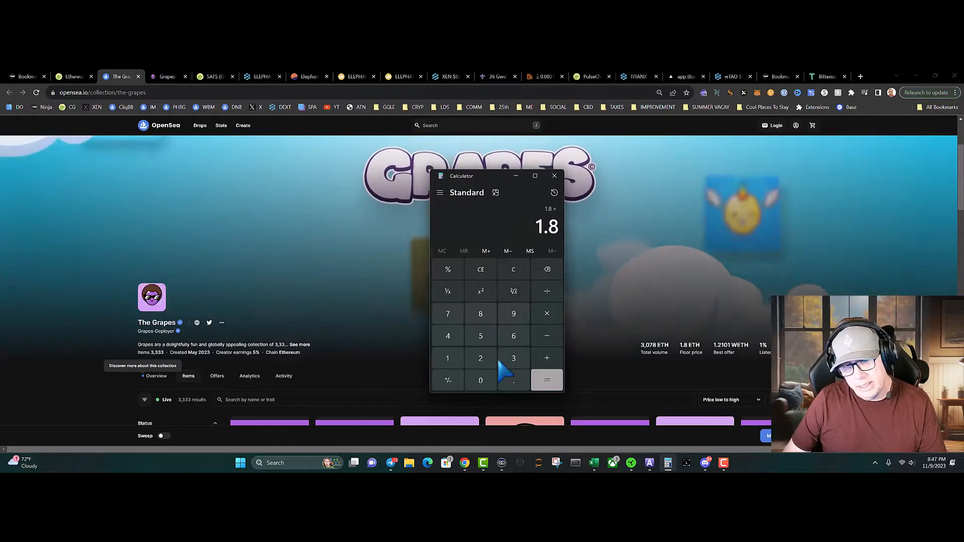
{"action": "left_click", "coordinate": [547, 379]}
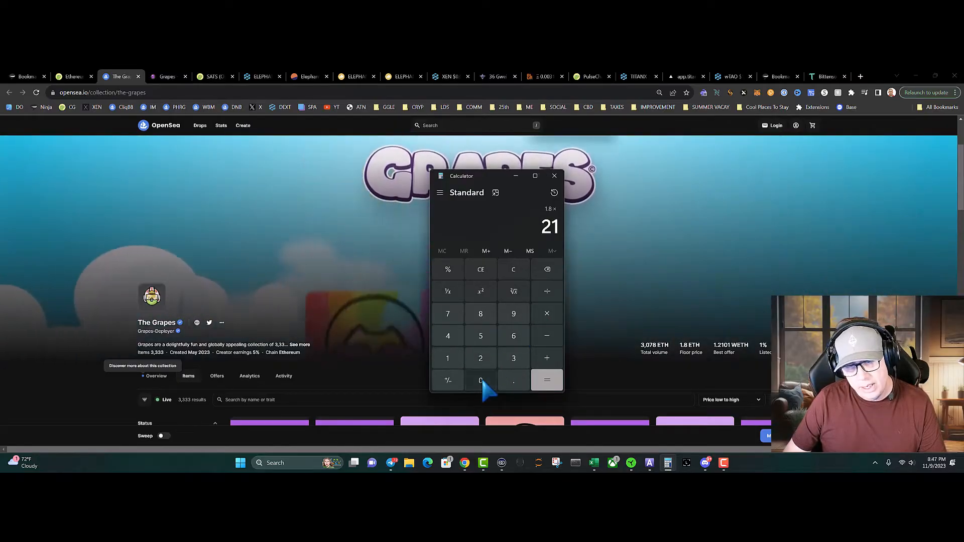
{"action": "left_click", "coordinate": [546, 380]}
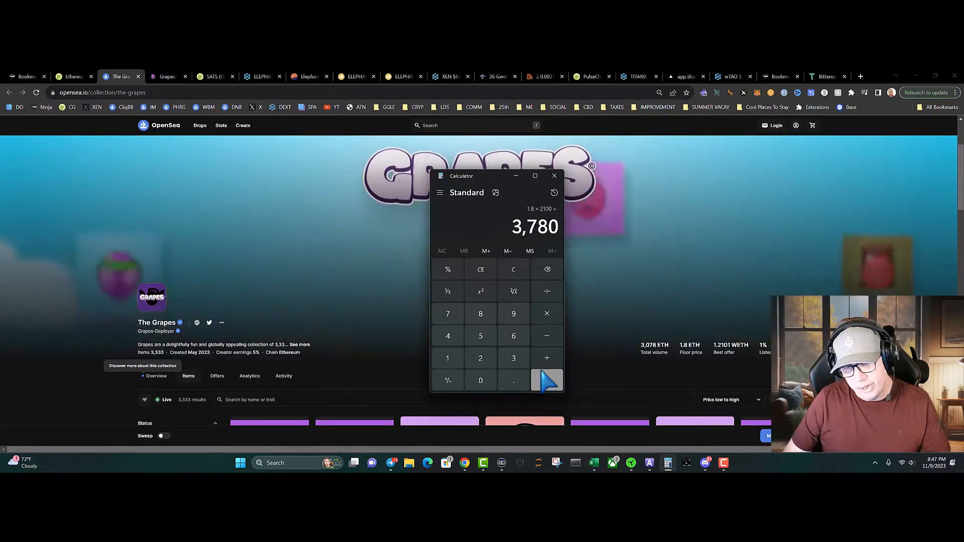
{"action": "left_click", "coordinate": [553, 176]}
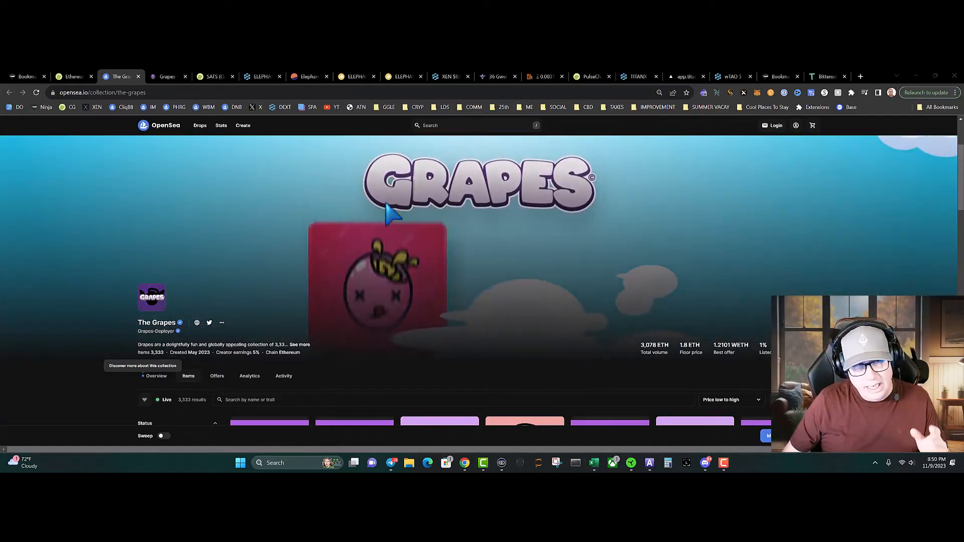
Bring up the joingrapes.com site and look over its games menu
{"action": "left_click", "coordinate": [164, 76]}
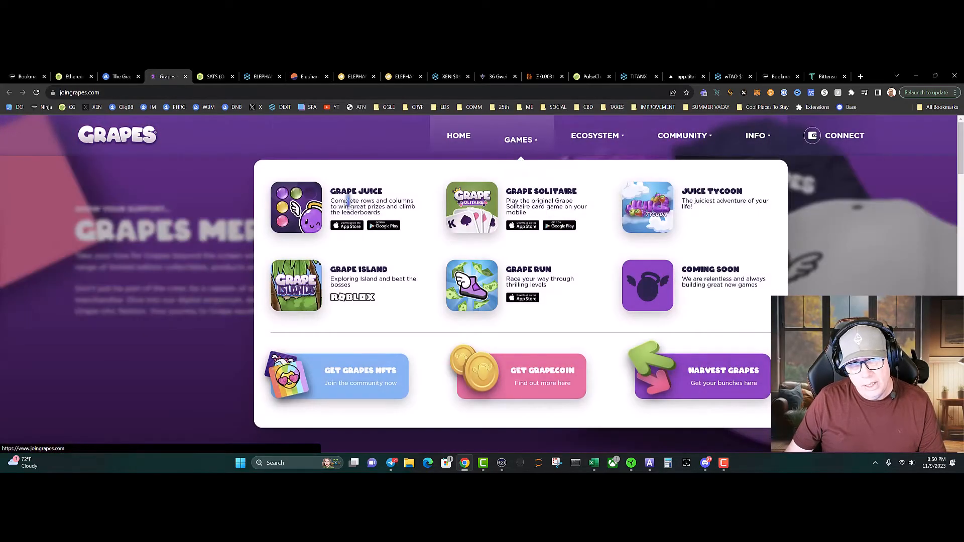
{"action": "mouse_move", "coordinate": [683, 215]}
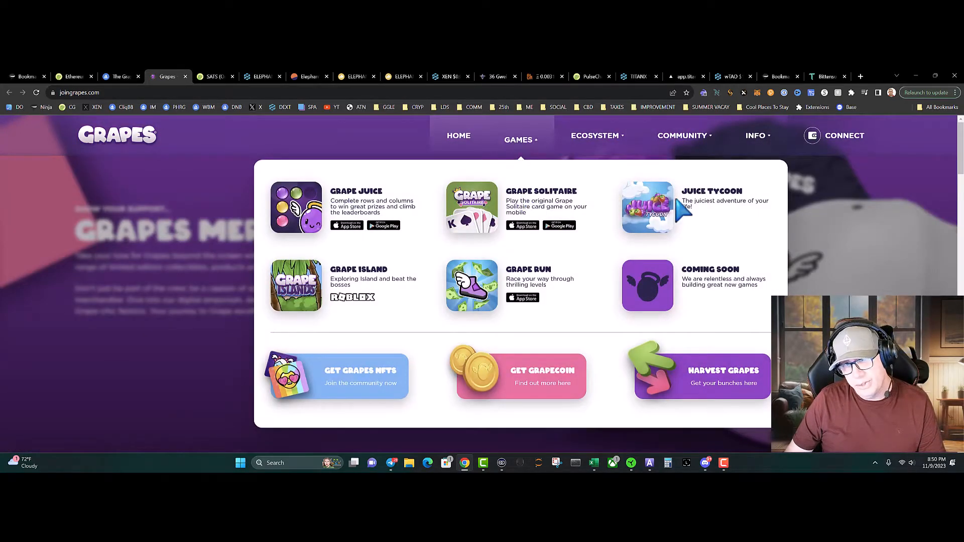
{"action": "mouse_move", "coordinate": [362, 310]}
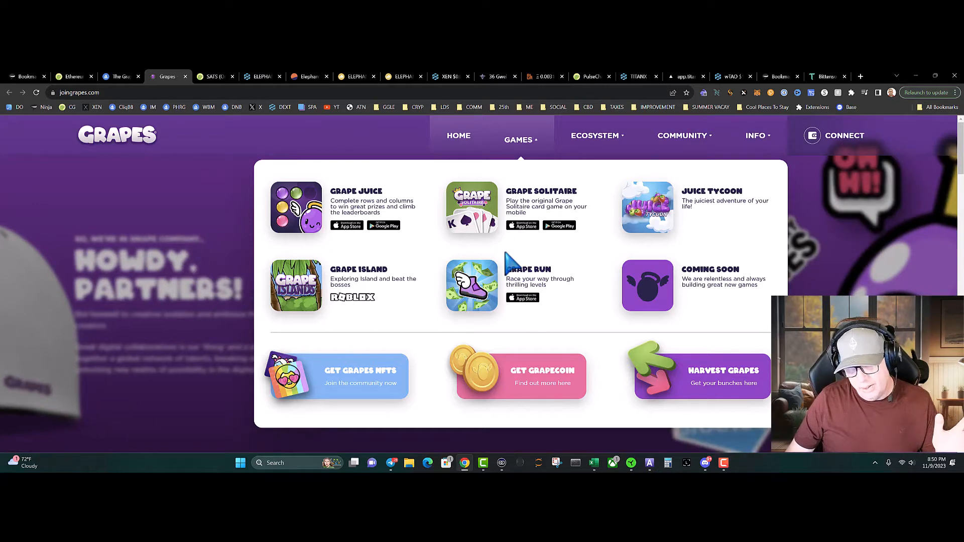
{"action": "mouse_move", "coordinate": [295, 185]}
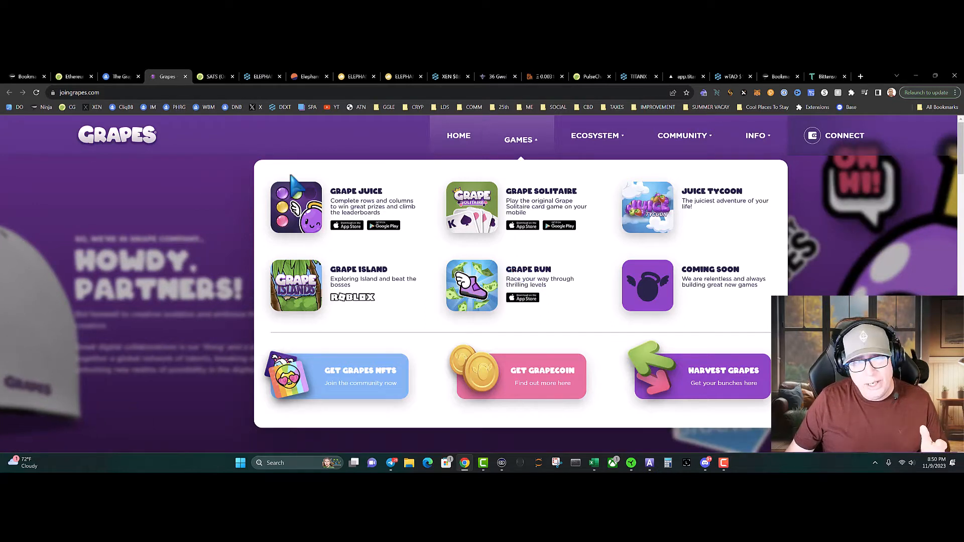
{"action": "mouse_move", "coordinate": [375, 179]}
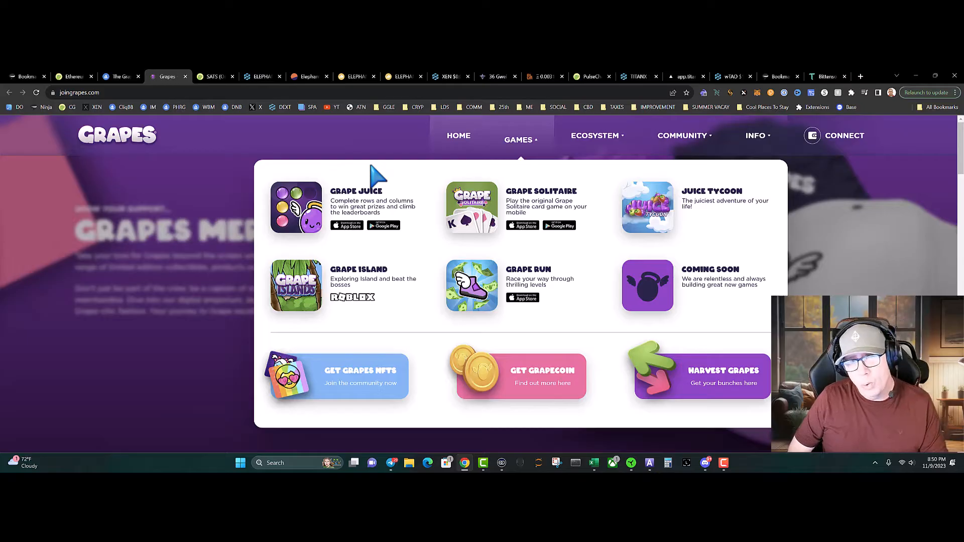
{"action": "mouse_move", "coordinate": [623, 179]}
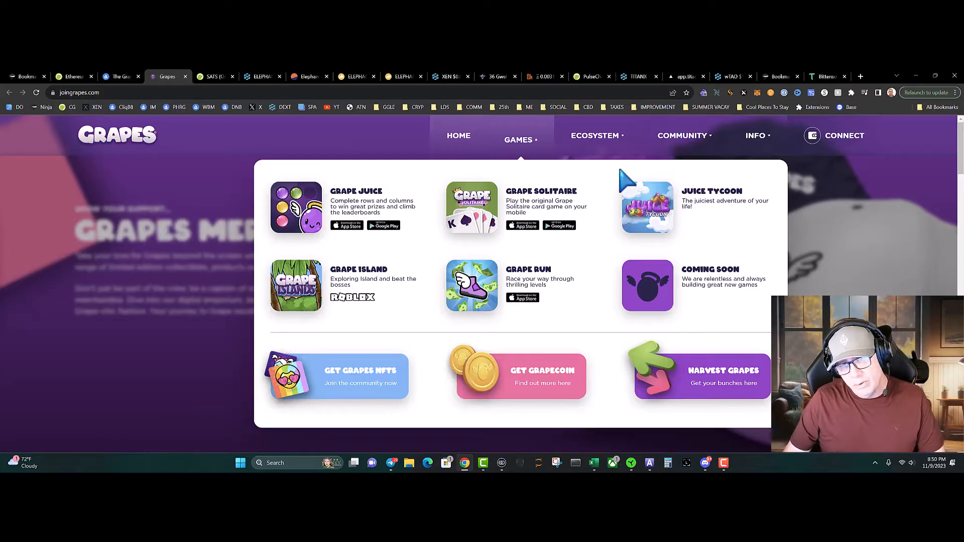
{"action": "mouse_move", "coordinate": [685, 283]}
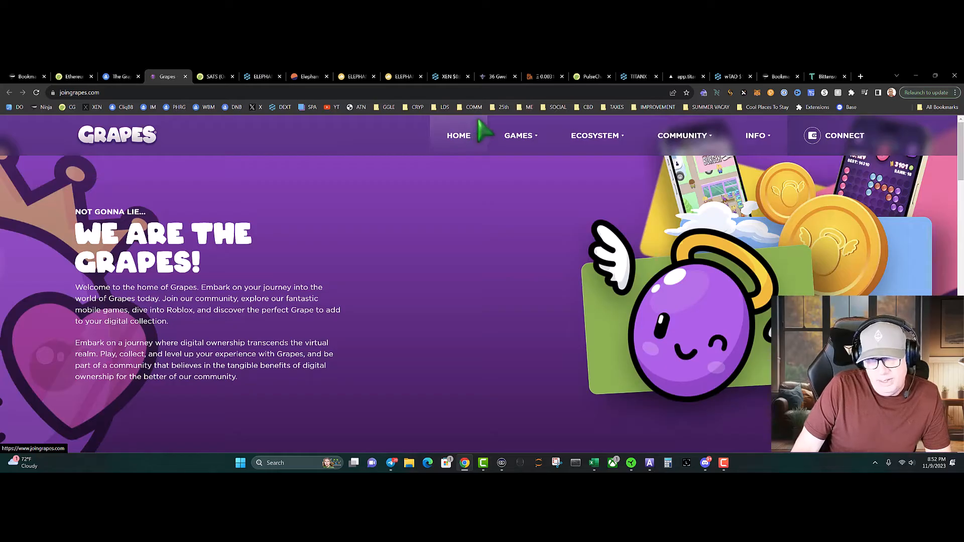
{"action": "mouse_move", "coordinate": [485, 205]}
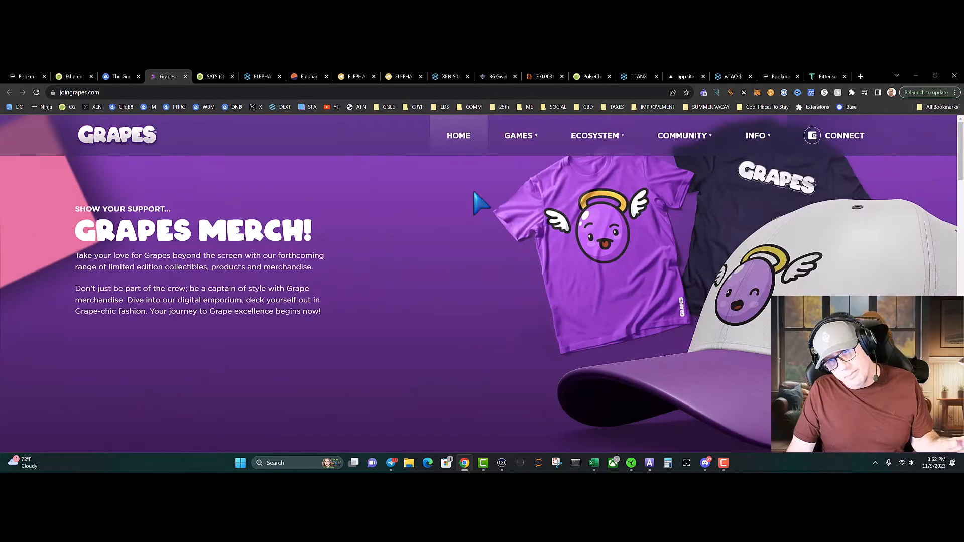
{"action": "mouse_move", "coordinate": [530, 178]}
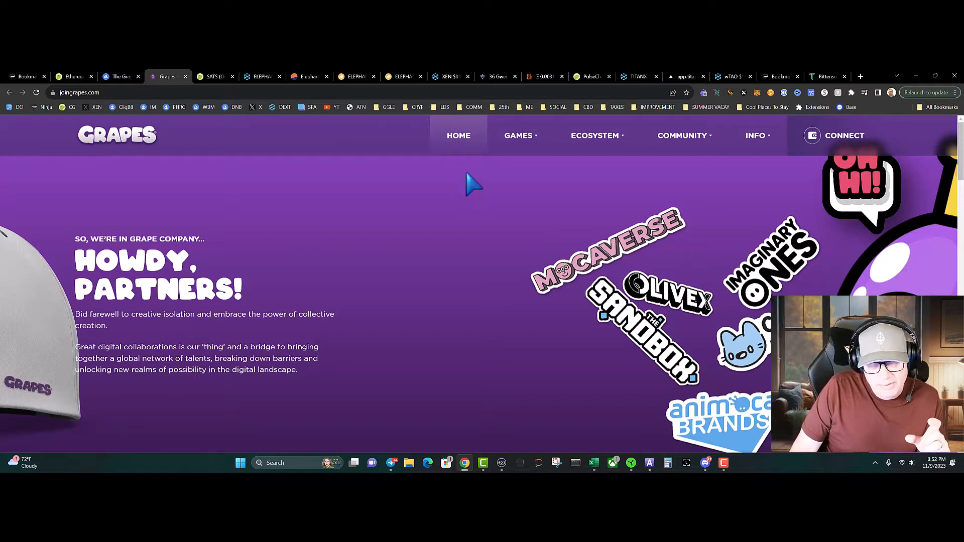
Return to The Grapes on OpenSea and scroll to its cheapest listings around 1.8 ETH
{"action": "left_click", "coordinate": [121, 76]}
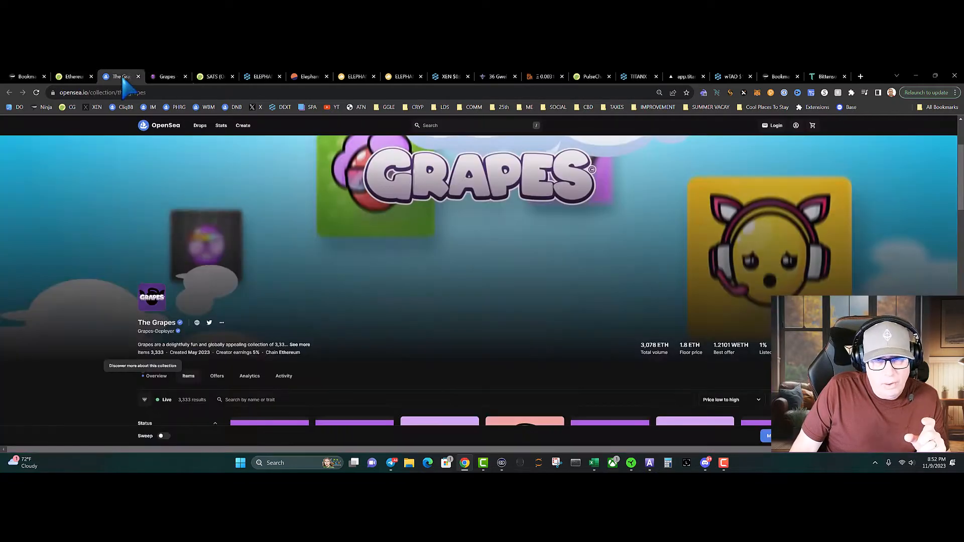
{"action": "scroll", "scroll_direction": "down", "scroll_amount": 3}
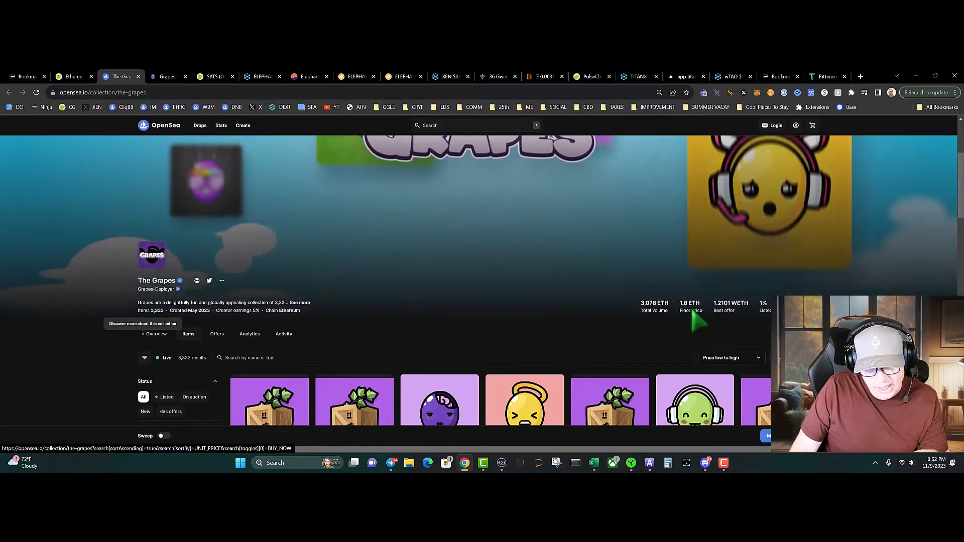
{"action": "scroll", "scroll_direction": "down", "scroll_amount": 3}
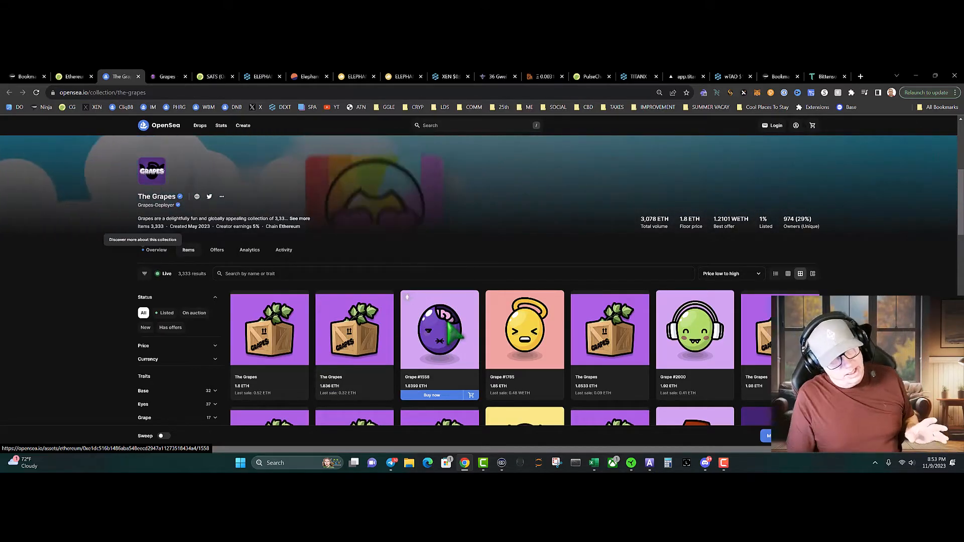
Search CoinGecko for 'mem' and view the Memecoin (MEME) page and chart
{"action": "left_click", "coordinate": [72, 75]}
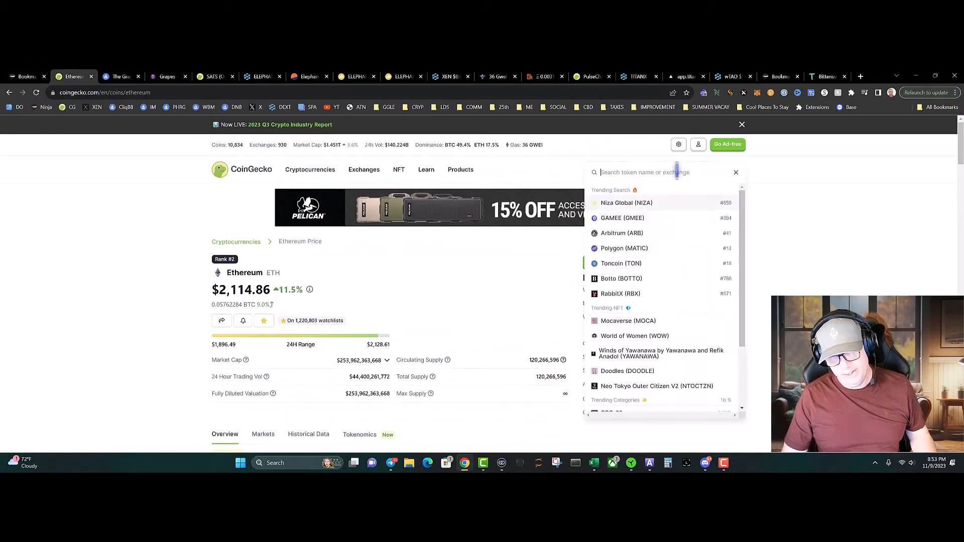
{"action": "type", "text": "meme"}
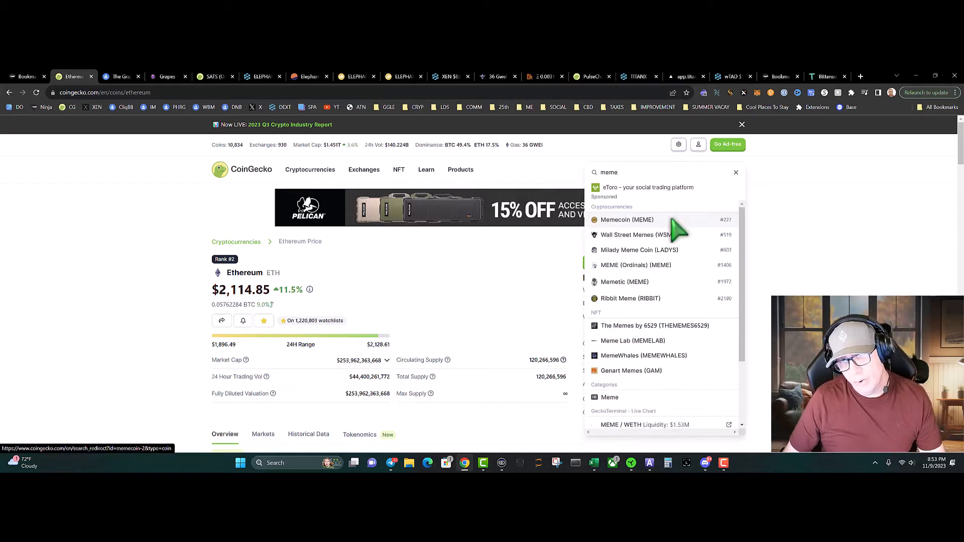
{"action": "left_click", "coordinate": [627, 220]}
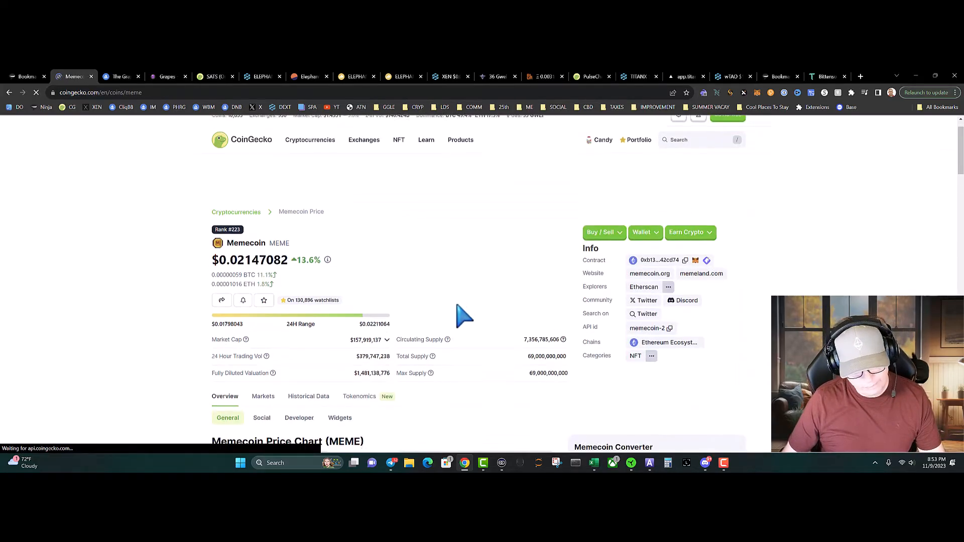
{"action": "scroll", "scroll_direction": "down", "scroll_amount": 3}
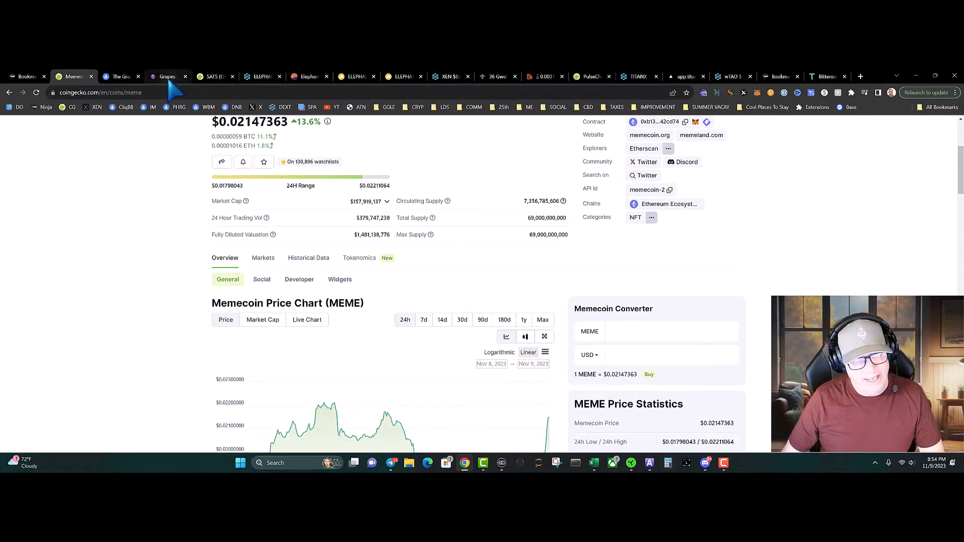
Return to the joingrapes.com home page with its rotating banner
{"action": "left_click", "coordinate": [163, 76]}
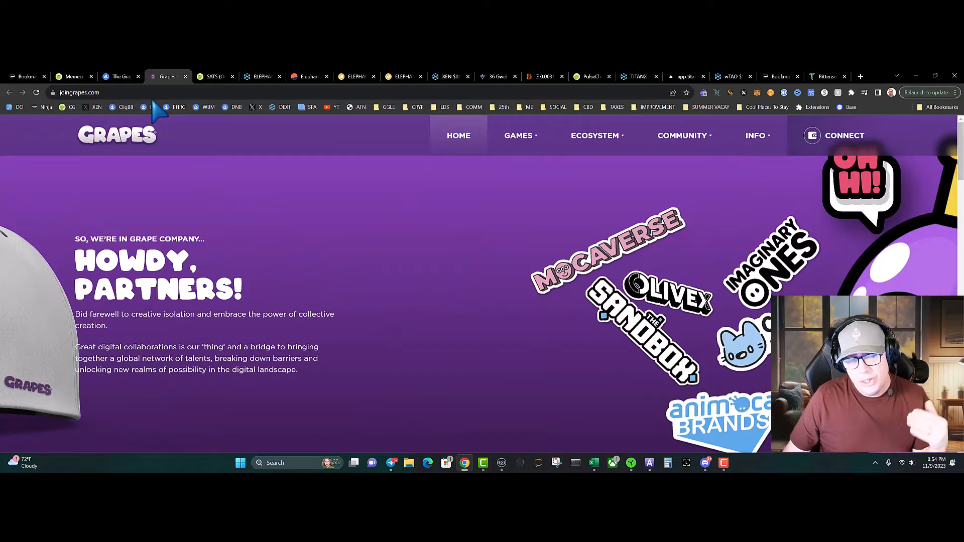
{"action": "mouse_move", "coordinate": [155, 108]}
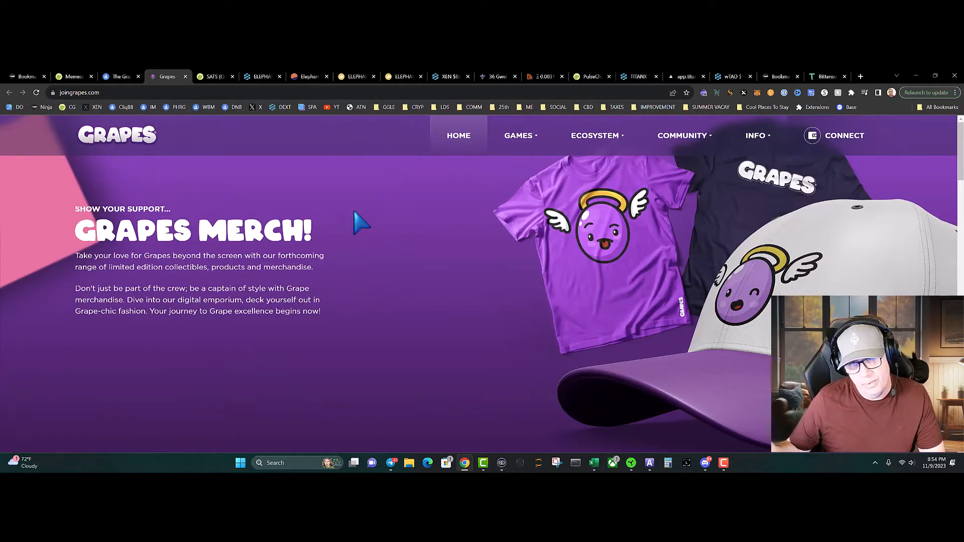
{"action": "mouse_move", "coordinate": [341, 209]}
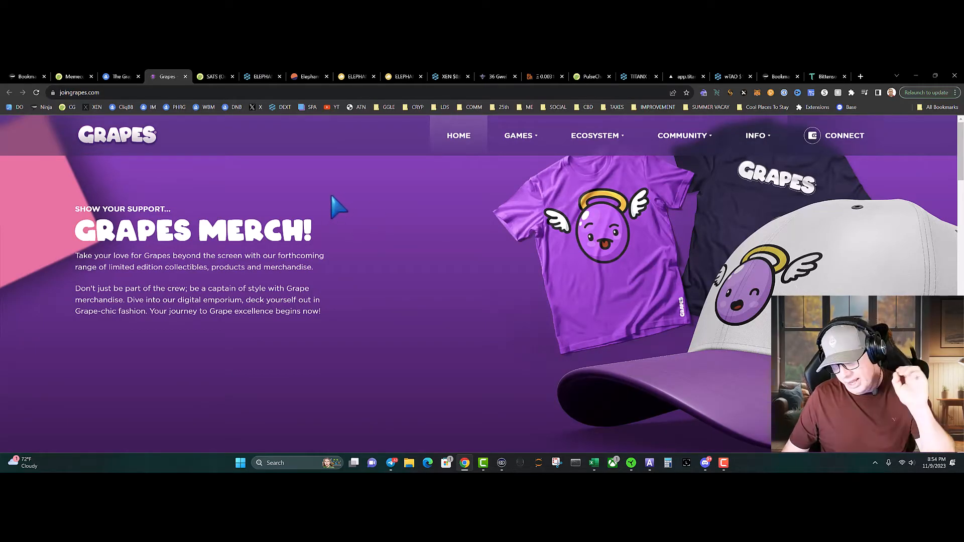
{"action": "mouse_move", "coordinate": [332, 200]}
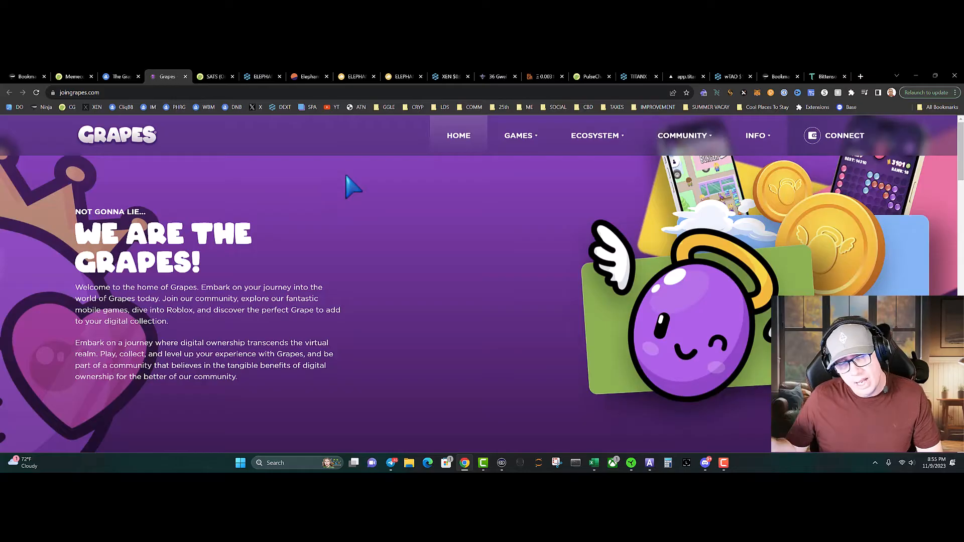
{"action": "mouse_move", "coordinate": [350, 187]}
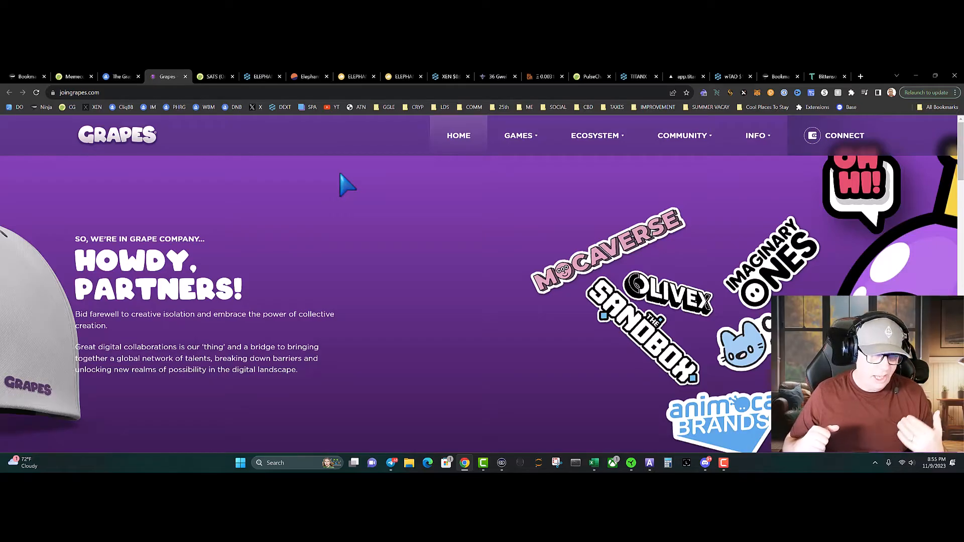
{"action": "mouse_move", "coordinate": [245, 164]}
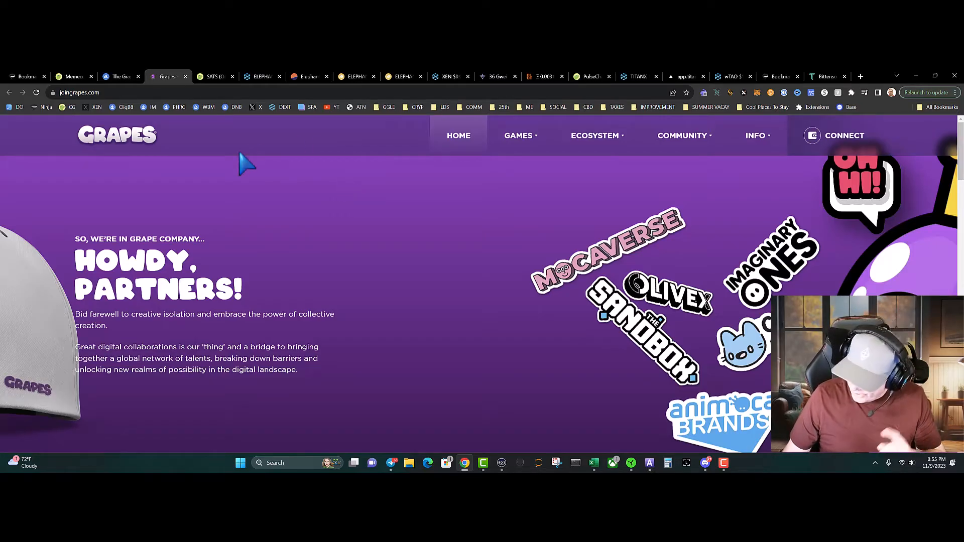
View the SATS (Ordinals) coin page and its price chart
{"action": "left_click", "coordinate": [213, 77]}
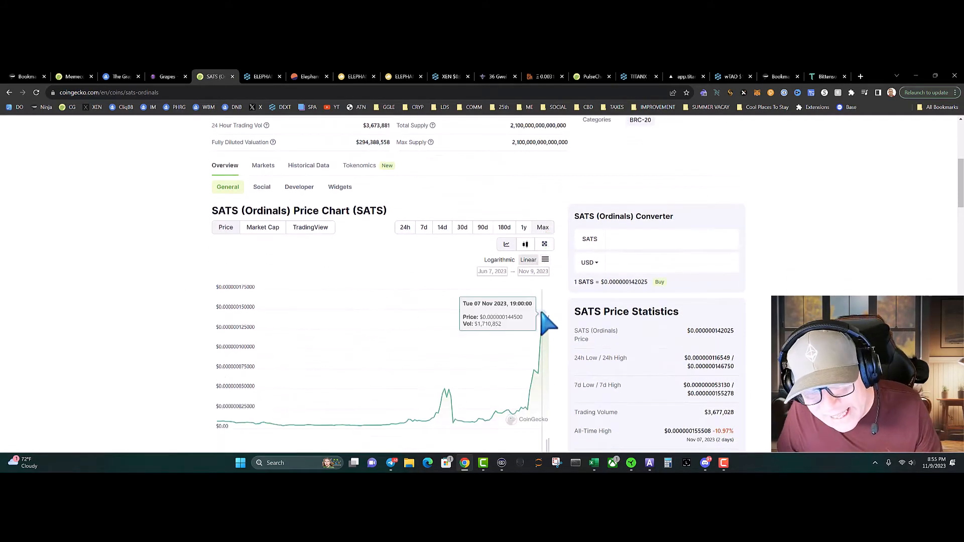
{"action": "scroll", "scroll_direction": "down", "scroll_amount": 3}
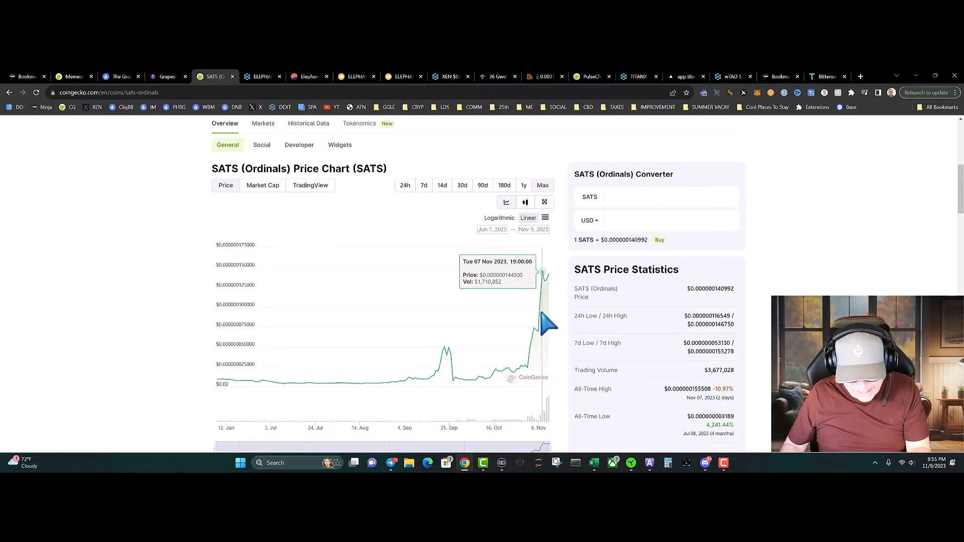
{"action": "mouse_move", "coordinate": [541, 322]}
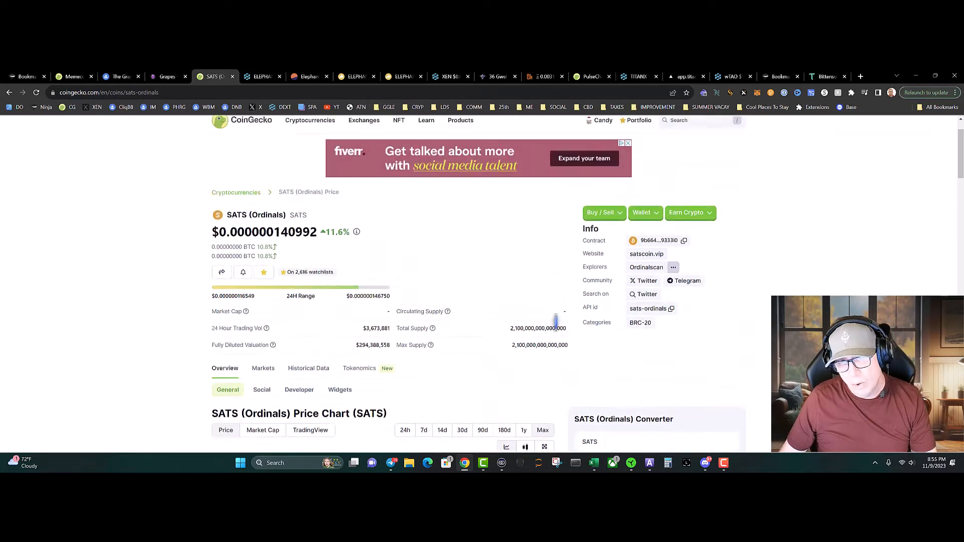
Search for 'ordi', view the ORDI coin page and review its price chart
{"action": "left_click", "coordinate": [675, 120]}
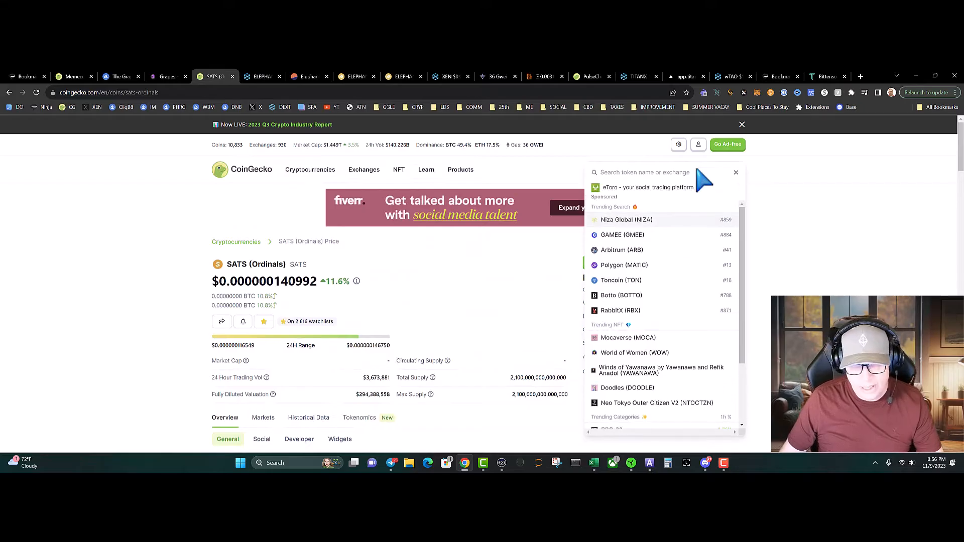
{"action": "type", "text": "ordi"}
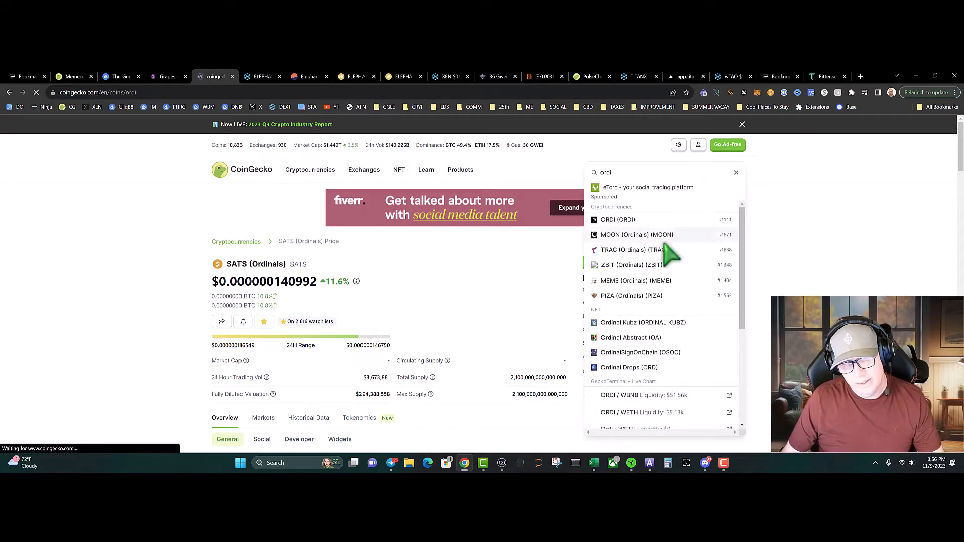
{"action": "left_click", "coordinate": [618, 220]}
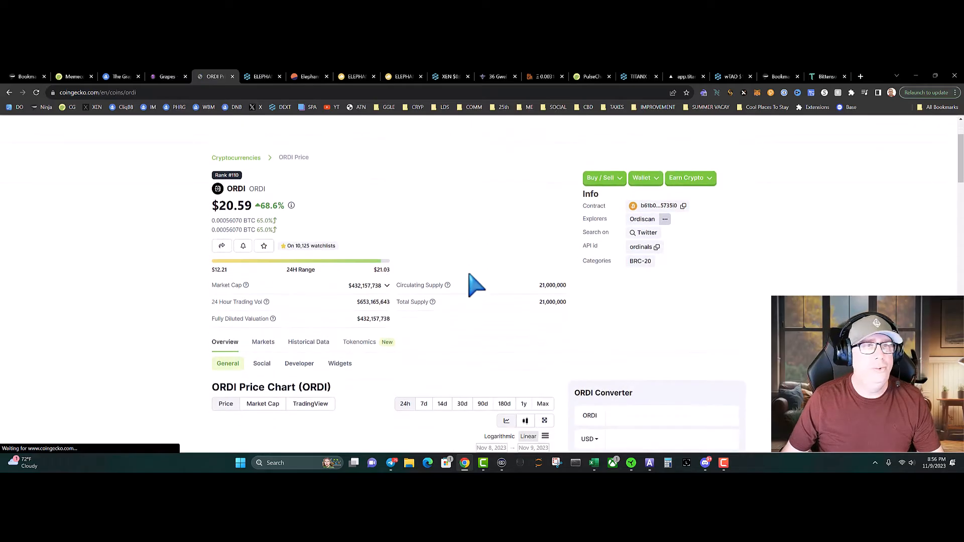
{"action": "scroll", "scroll_direction": "down", "scroll_amount": 3}
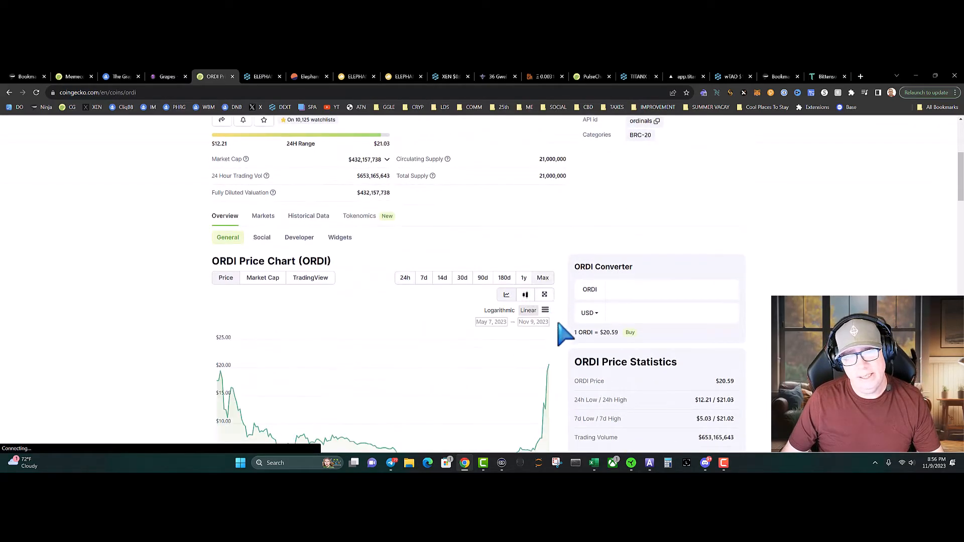
{"action": "scroll", "scroll_direction": "down", "scroll_amount": 3}
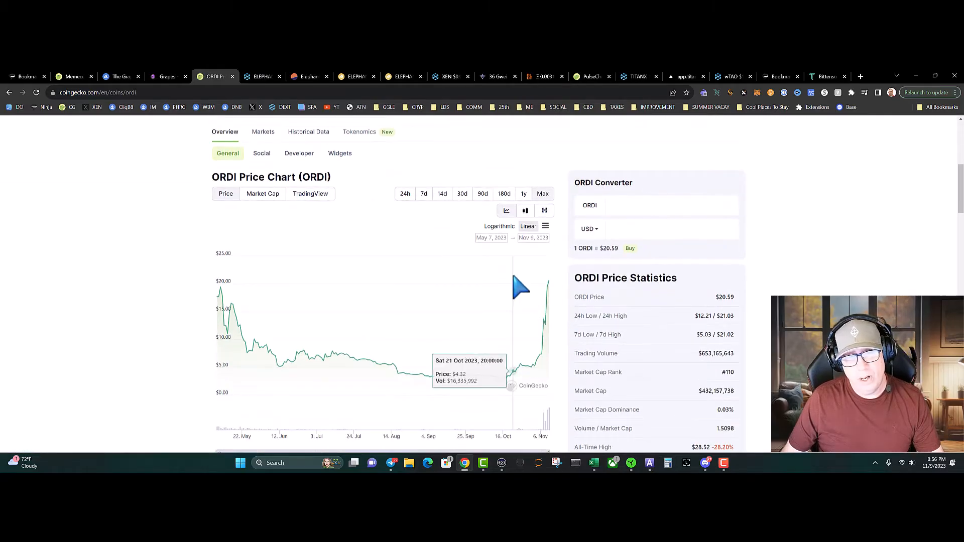
{"action": "scroll", "scroll_direction": "up", "scroll_amount": 3}
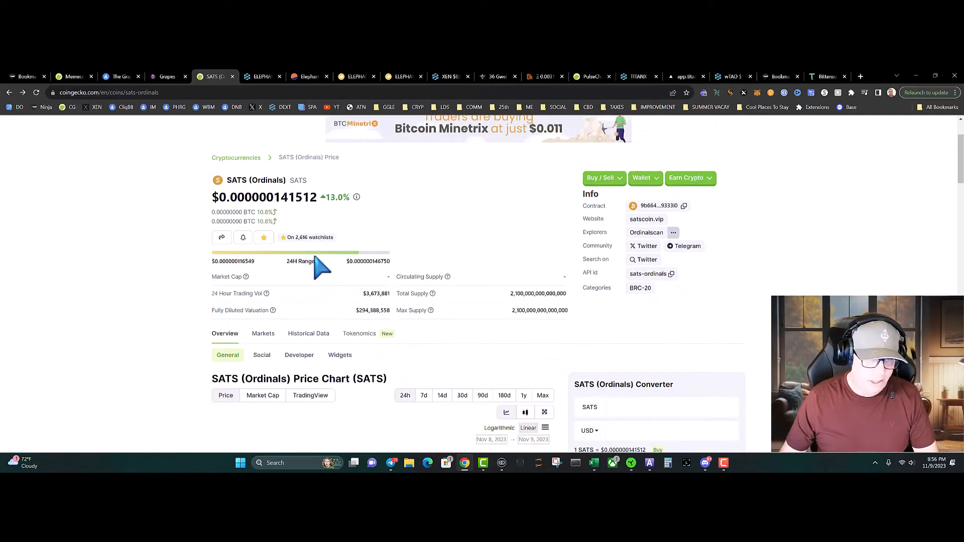
Show the Markets list of exchanges trading SATS, such as OKX and KuCoin
{"action": "scroll", "scroll_direction": "down", "scroll_amount": 3}
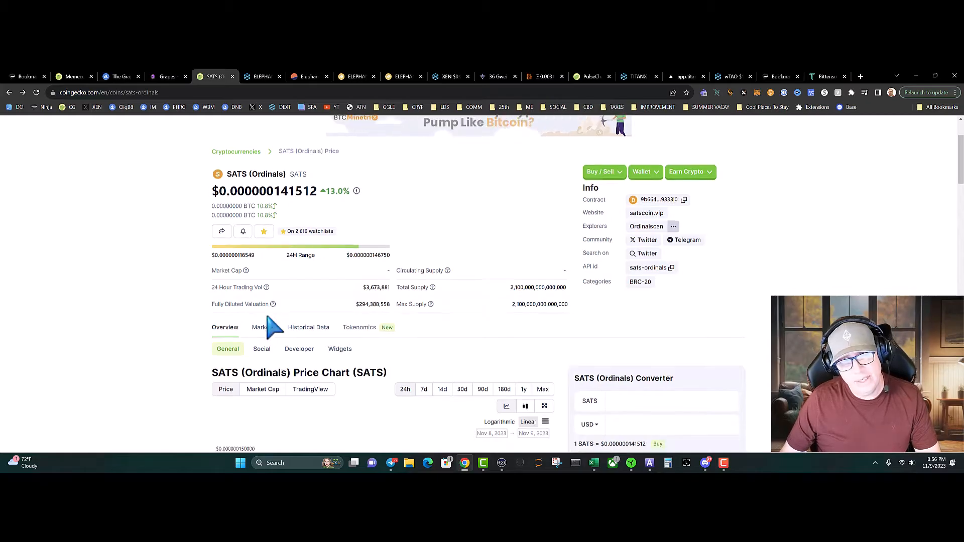
{"action": "scroll", "scroll_direction": "down", "scroll_amount": 3}
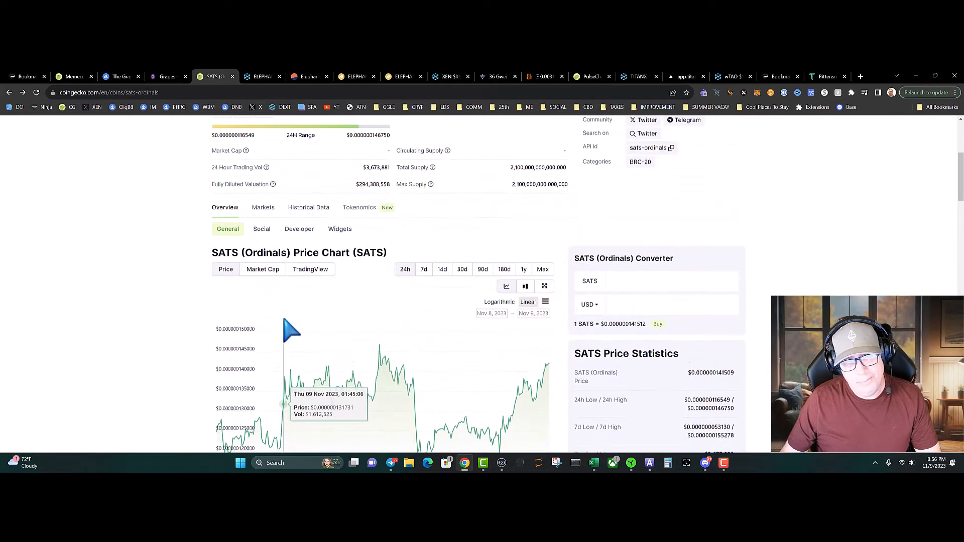
{"action": "left_click", "coordinate": [262, 207]}
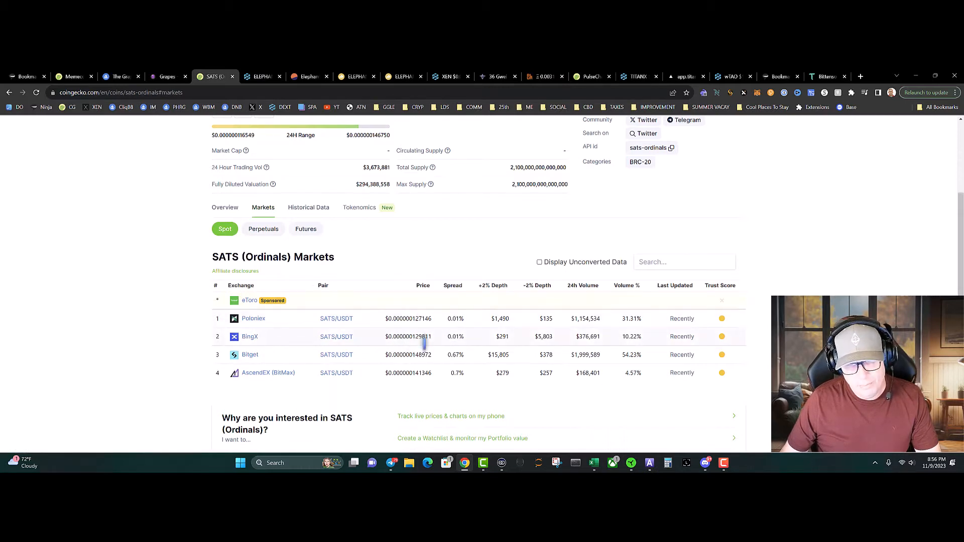
{"action": "mouse_move", "coordinate": [412, 319]}
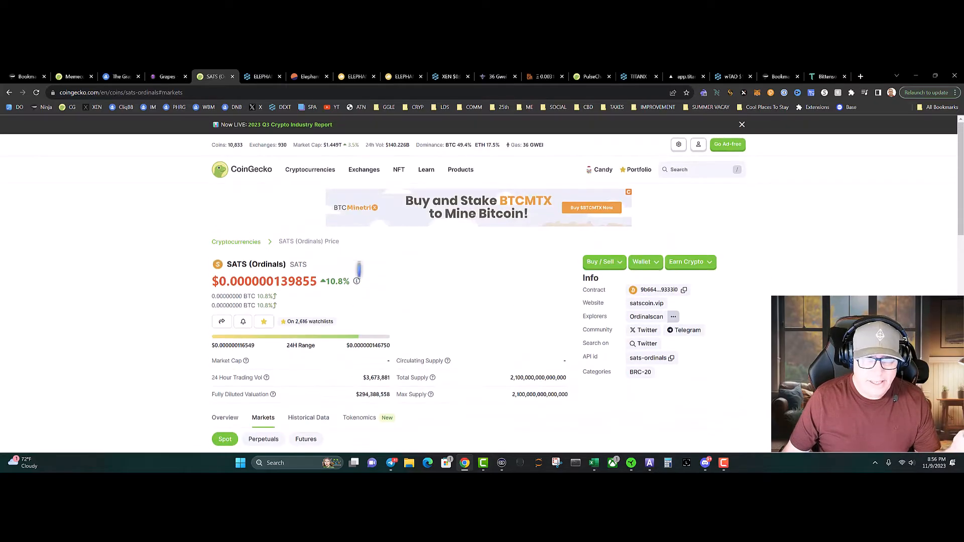
{"action": "scroll", "scroll_direction": "down", "scroll_amount": 3}
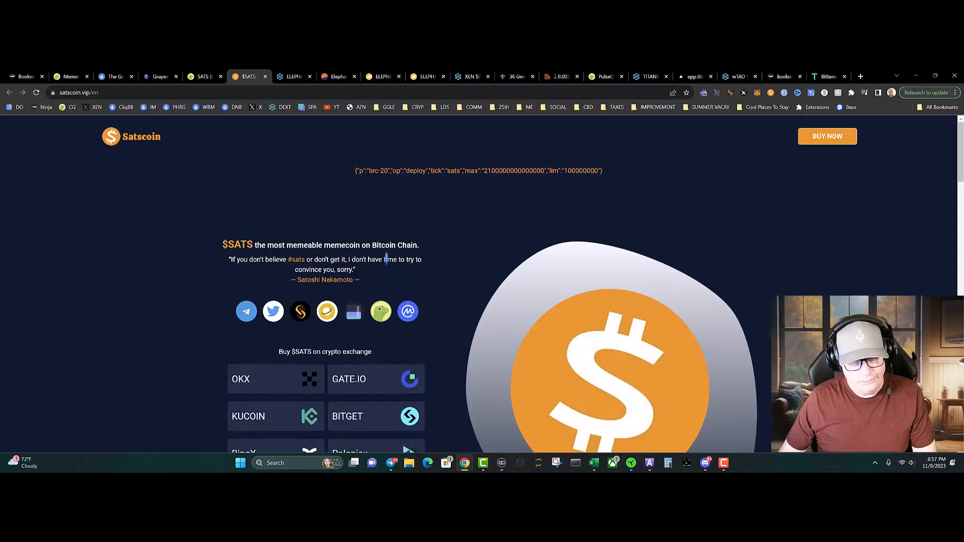
Scroll through the Satscoin site's exchange buttons (Gate.io, Bitget, Binance) and back to the top
{"action": "scroll", "scroll_direction": "down", "scroll_amount": 3}
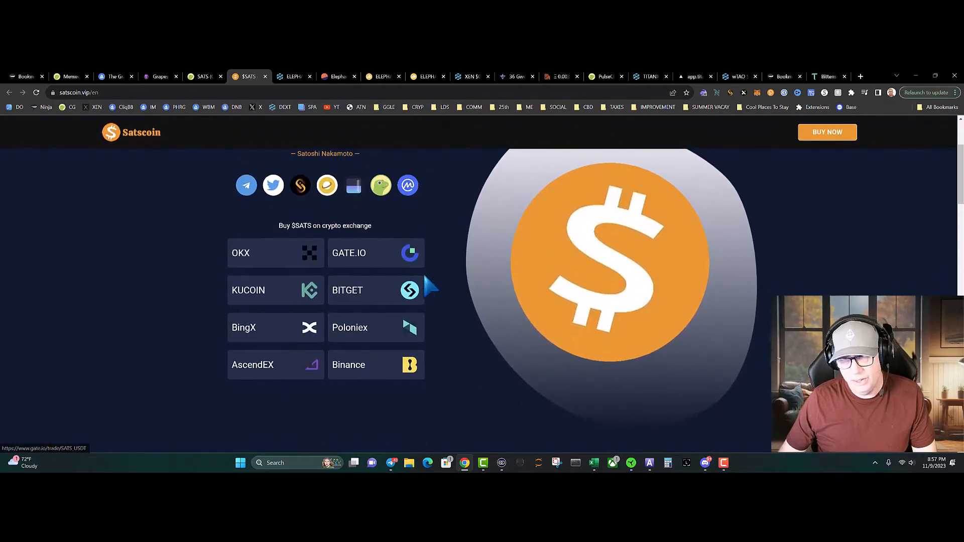
{"action": "scroll", "scroll_direction": "up", "scroll_amount": 3}
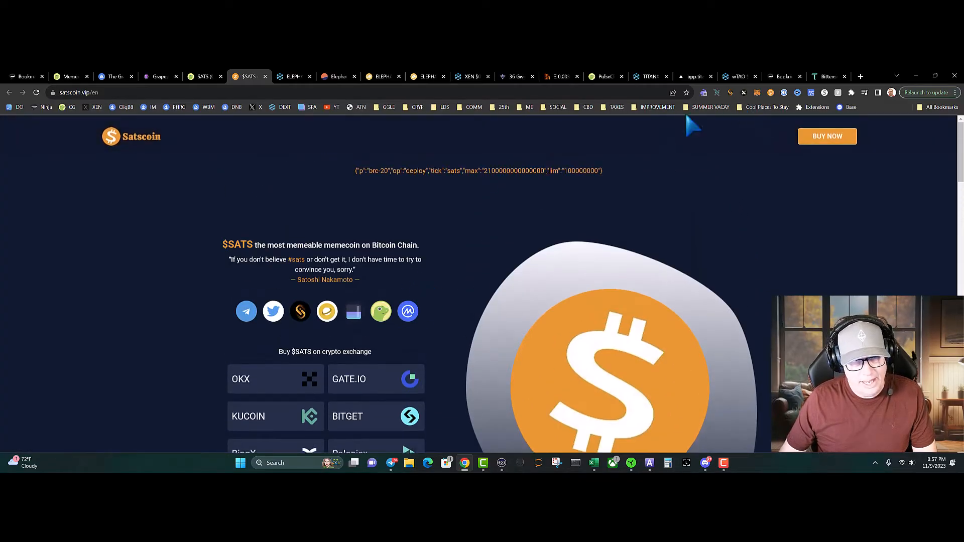
Return to the SATS (Ordinals) price page and scroll to its market cap, volume and supply figures
{"action": "left_click", "coordinate": [203, 77]}
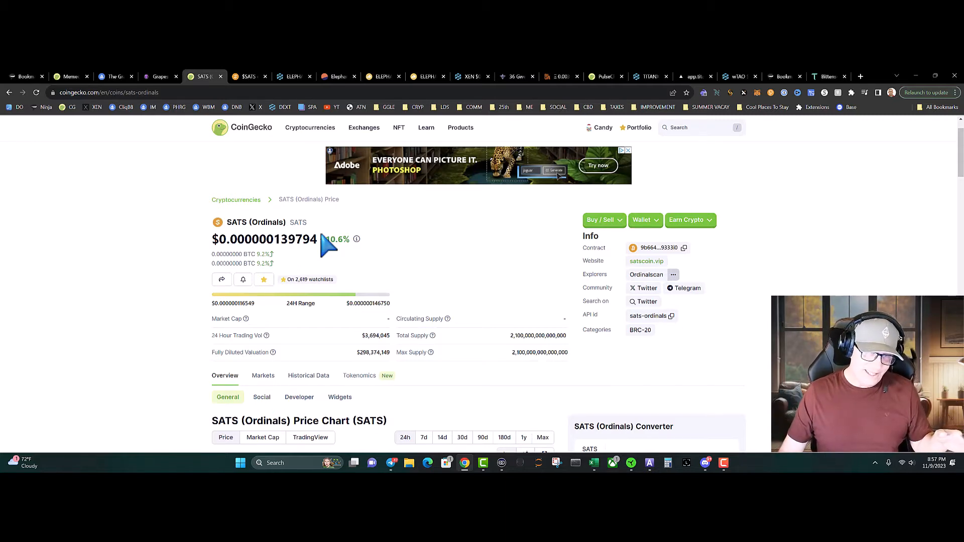
{"action": "mouse_move", "coordinate": [231, 172]}
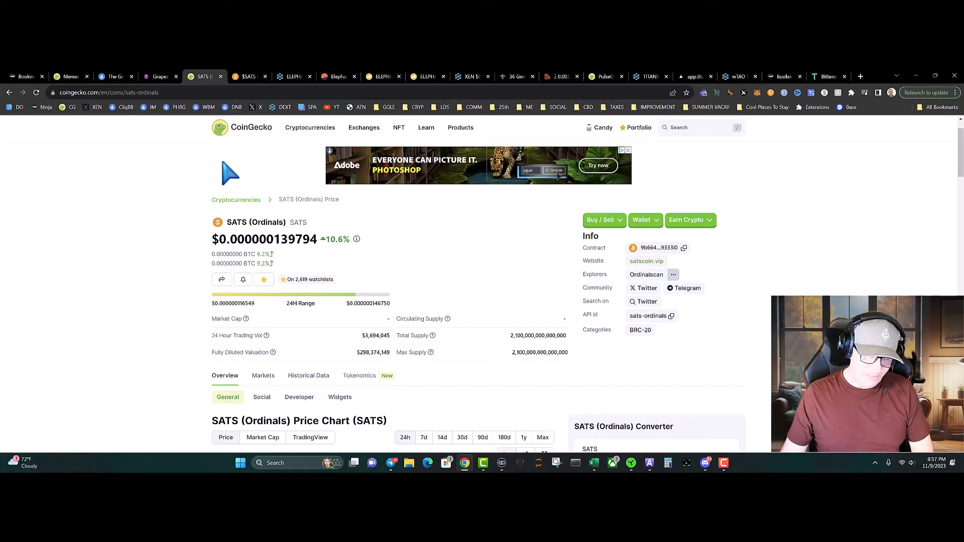
{"action": "mouse_move", "coordinate": [442, 252]}
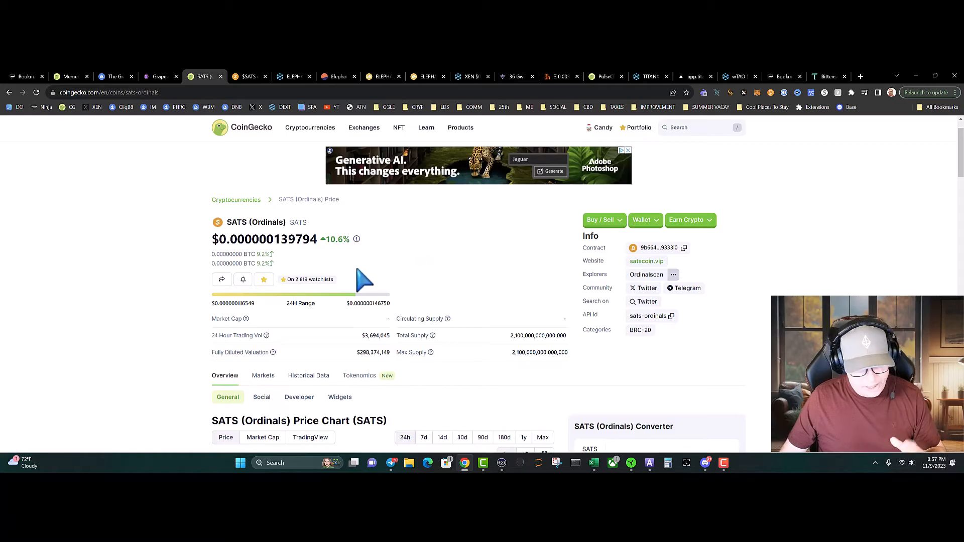
{"action": "scroll", "scroll_direction": "down", "scroll_amount": 3}
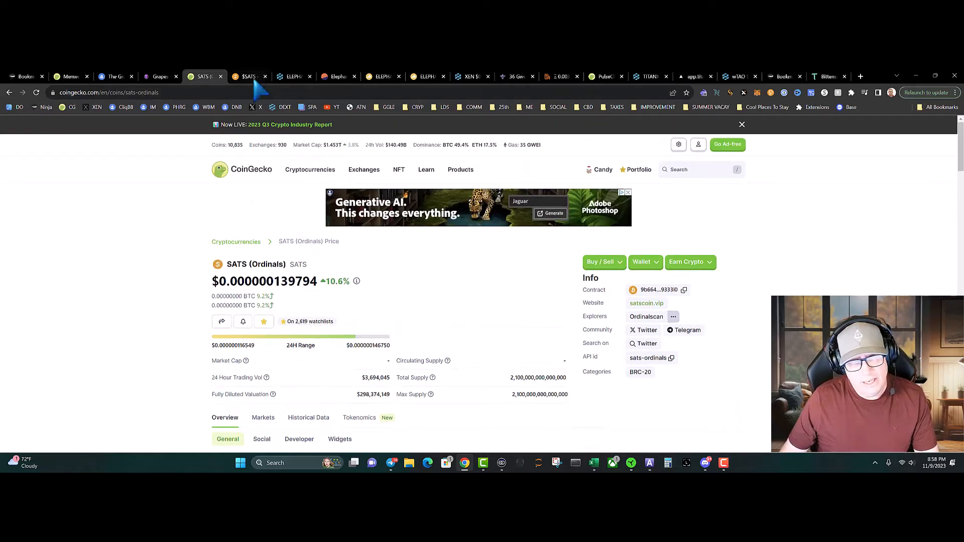
View the Elephant Money DEXTools chart, then the Dune Elephant treasury vs liquidity dashboard
{"action": "left_click", "coordinate": [293, 76]}
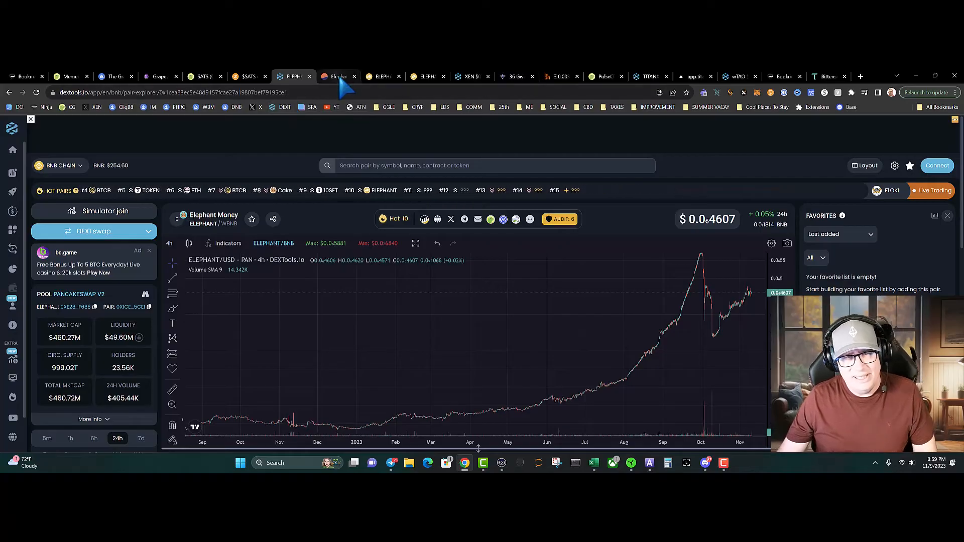
{"action": "left_click", "coordinate": [338, 76]}
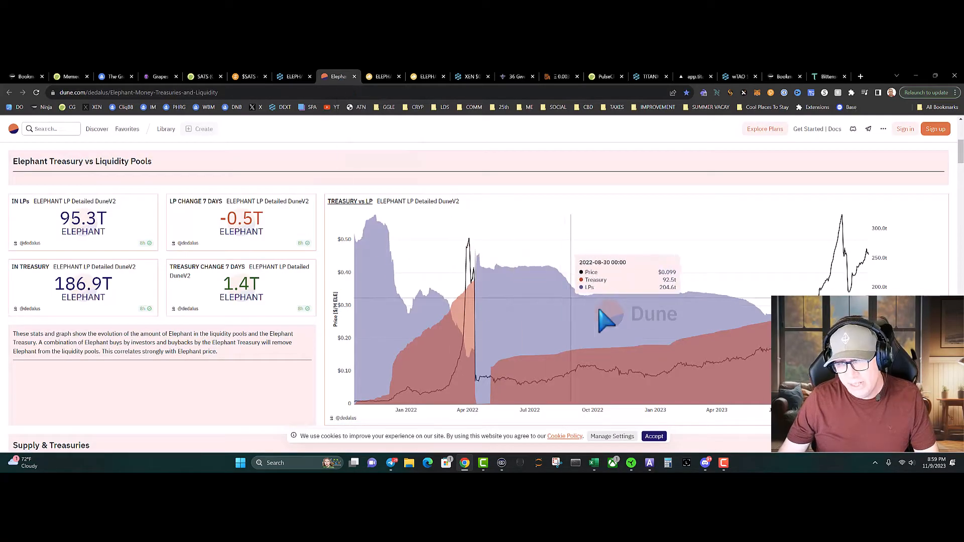
{"action": "mouse_move", "coordinate": [875, 219]}
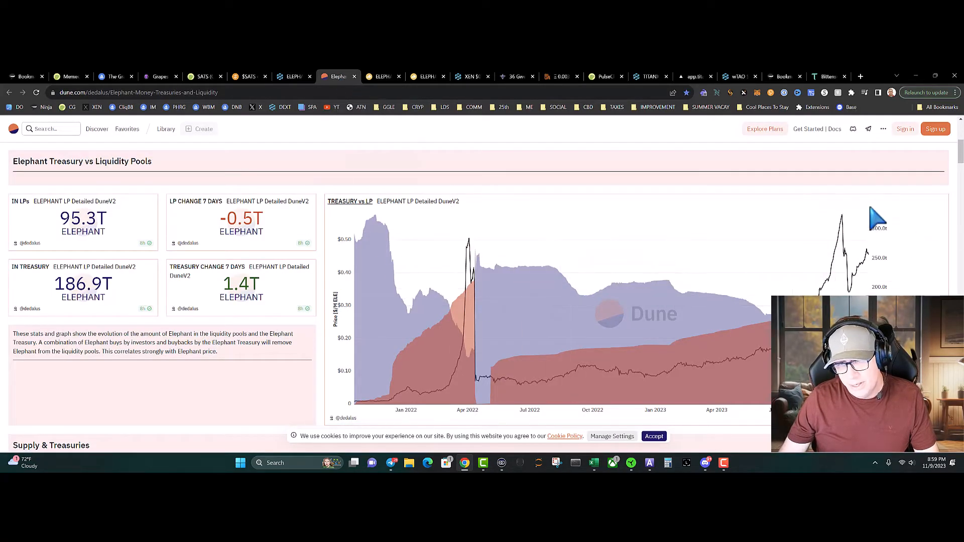
{"action": "mouse_move", "coordinate": [873, 270]}
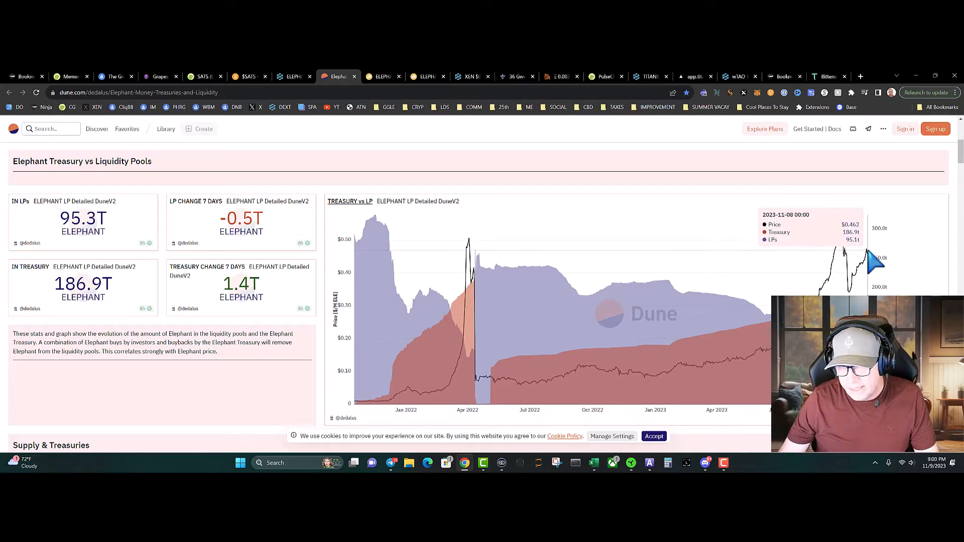
Scroll through the Dune treasury-vs-LP history, then move to the Elephant Money Futures page
{"action": "scroll", "scroll_direction": "down", "scroll_amount": 3}
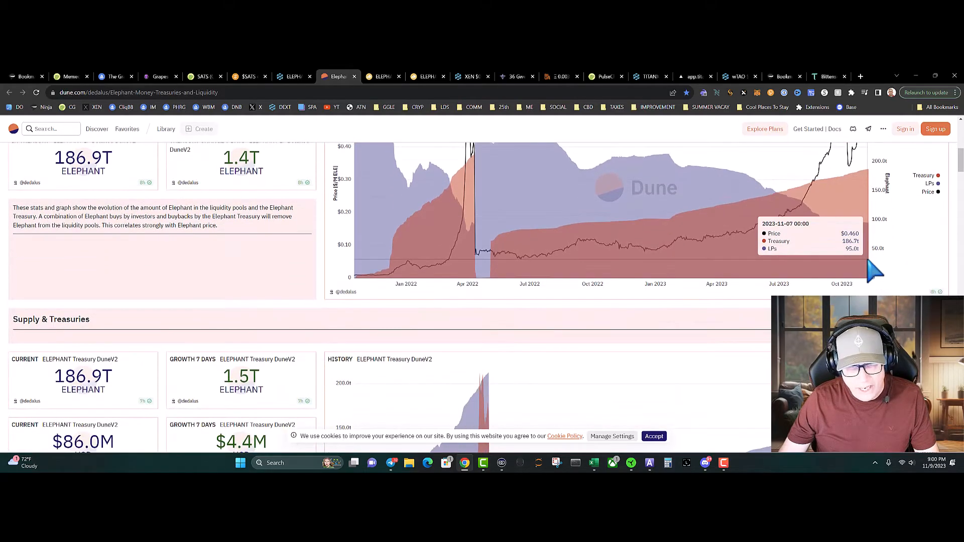
{"action": "scroll", "scroll_direction": "down", "scroll_amount": 3}
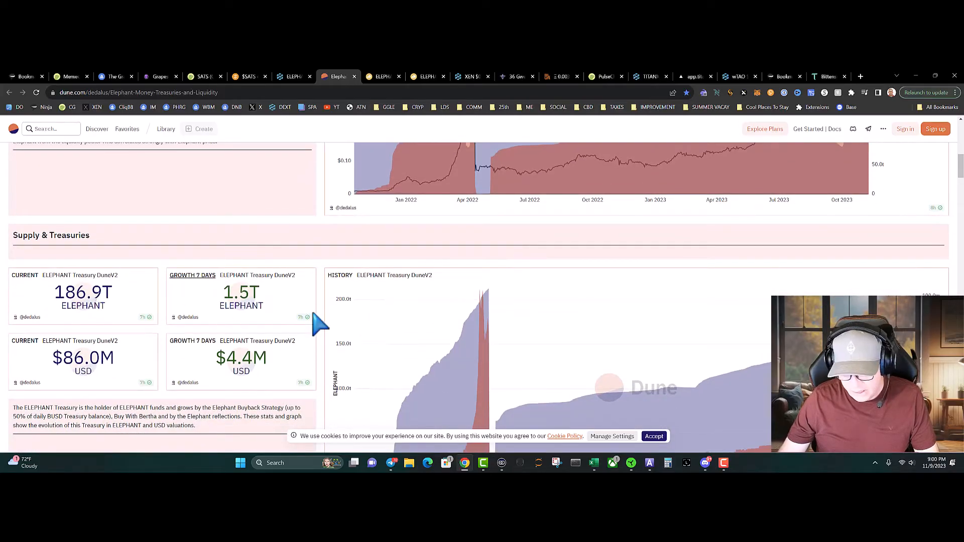
{"action": "scroll", "scroll_direction": "down", "scroll_amount": 3}
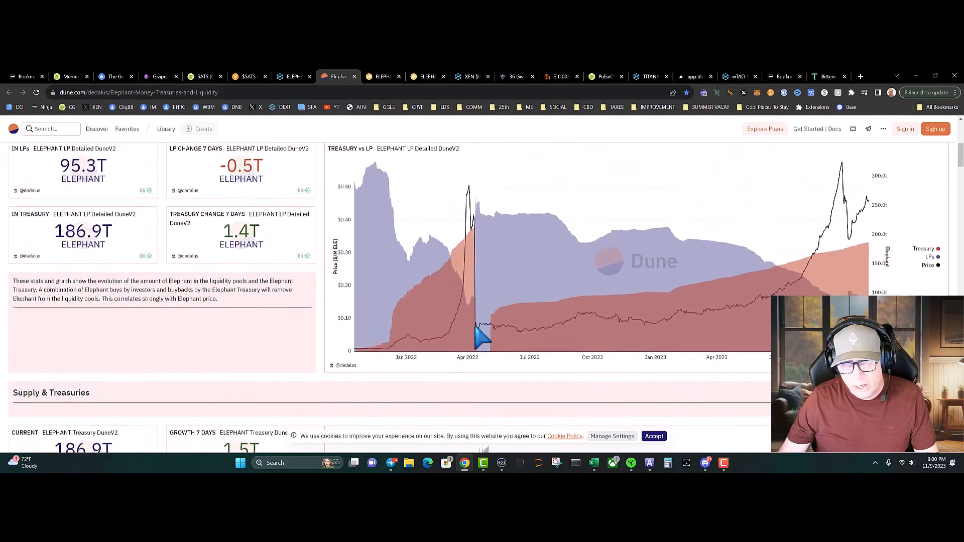
{"action": "scroll", "scroll_direction": "down", "scroll_amount": 3}
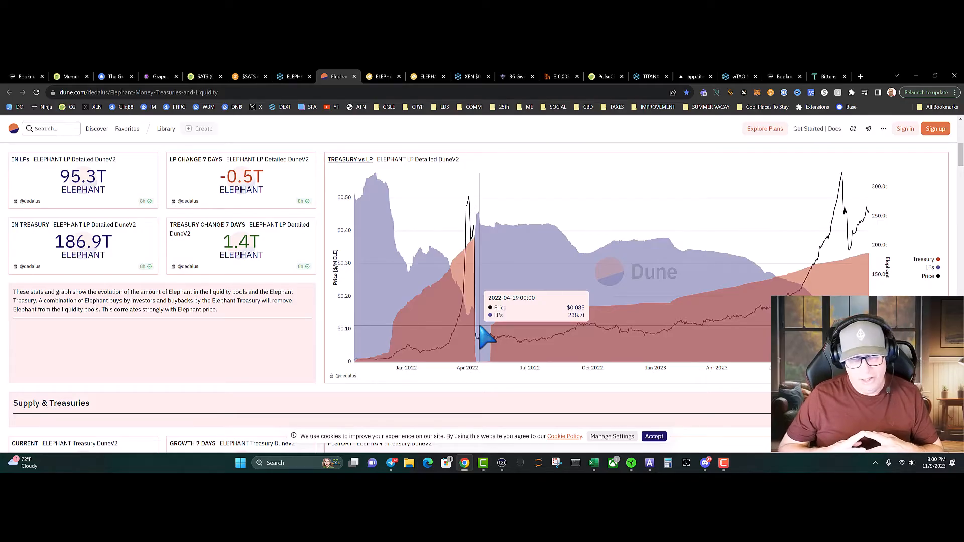
{"action": "mouse_move", "coordinate": [510, 397]}
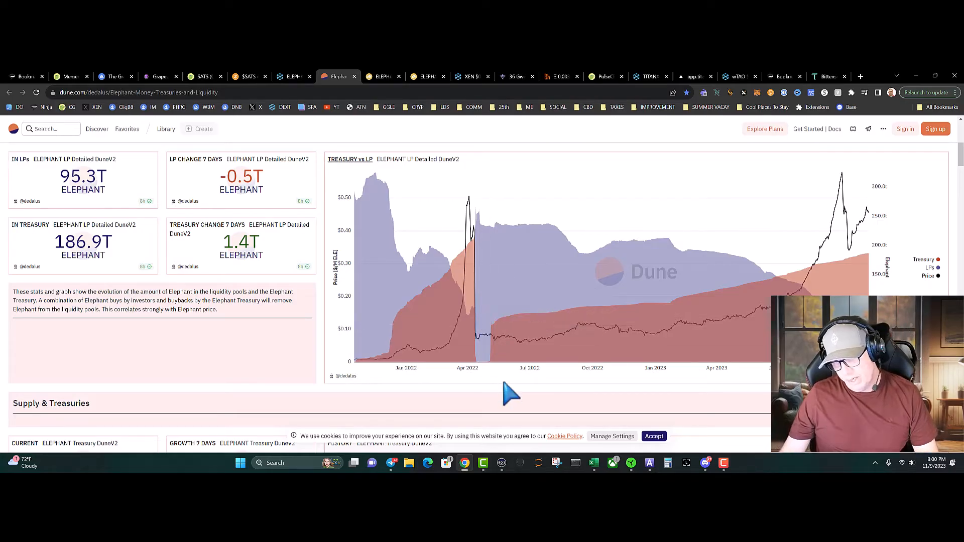
{"action": "mouse_move", "coordinate": [833, 220]}
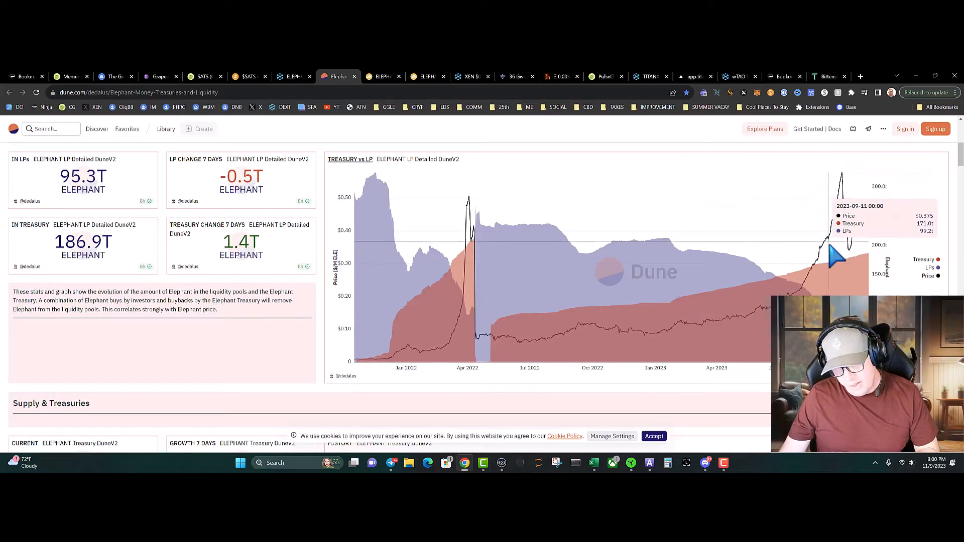
{"action": "mouse_move", "coordinate": [866, 268]}
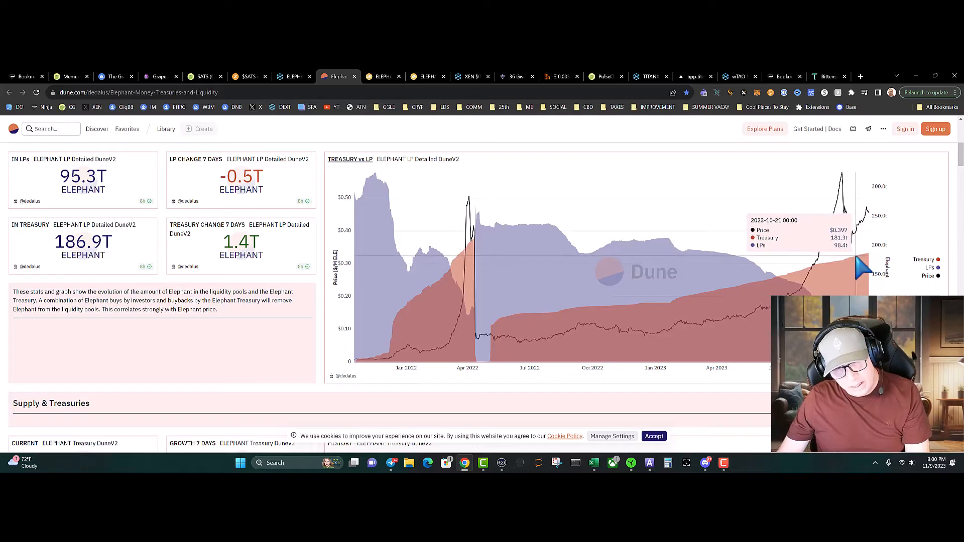
{"action": "mouse_move", "coordinate": [644, 252]}
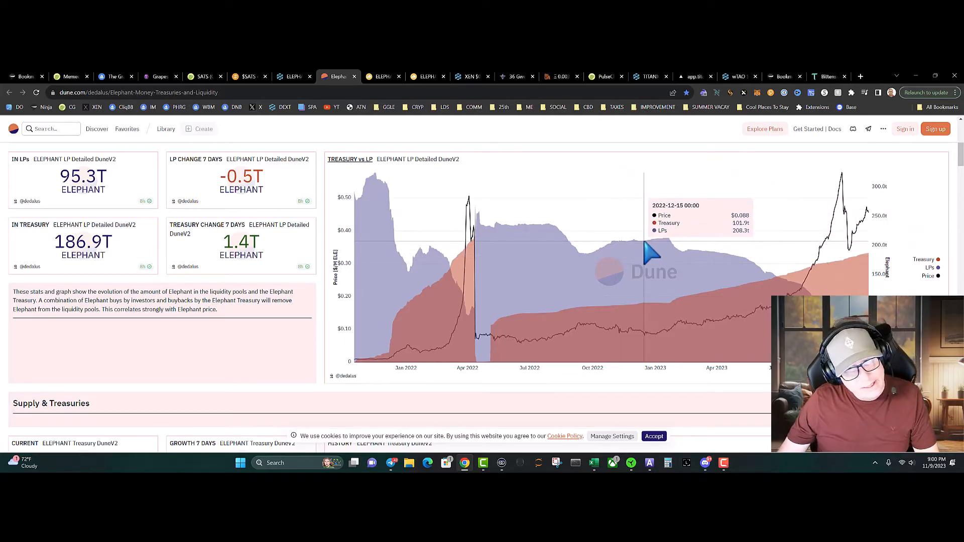
{"action": "left_click", "coordinate": [381, 76]}
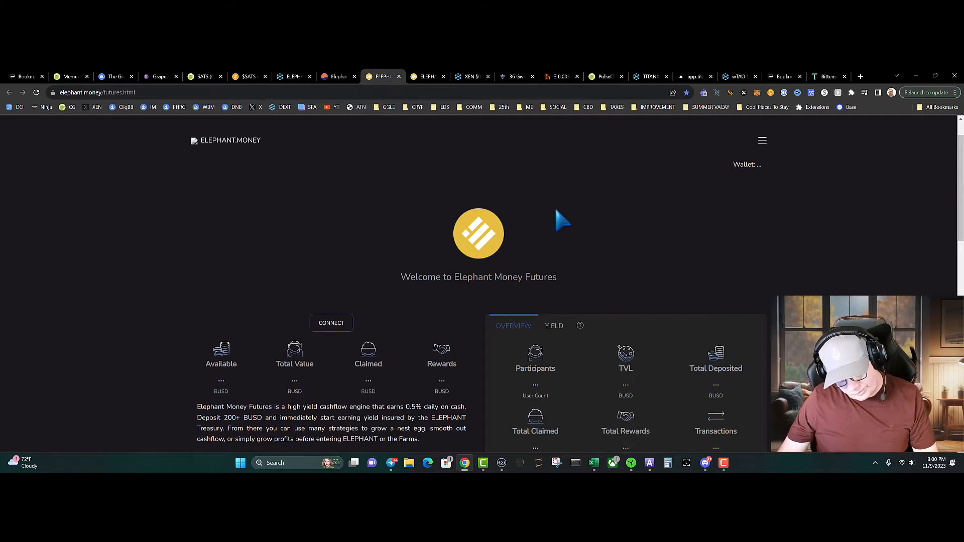
{"action": "mouse_move", "coordinate": [429, 193]}
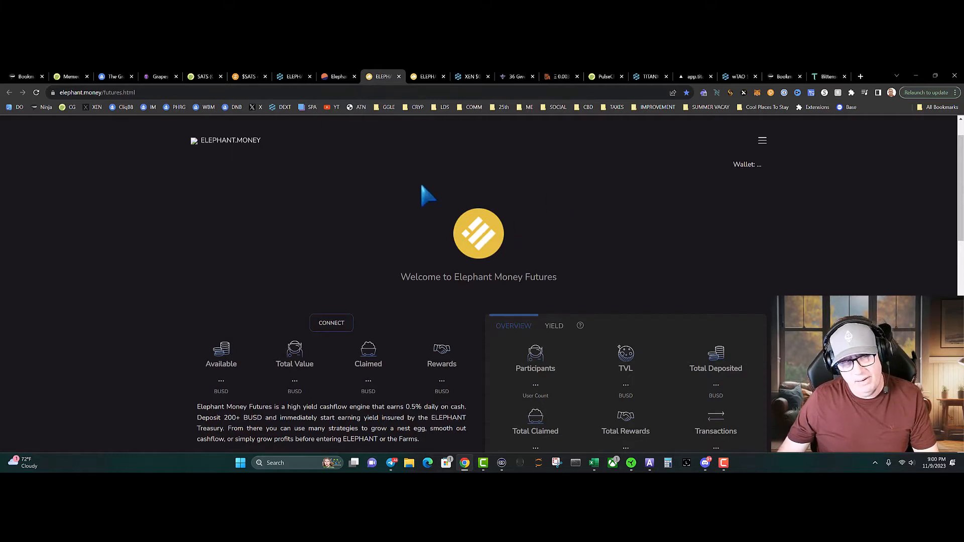
{"action": "mouse_move", "coordinate": [476, 228]}
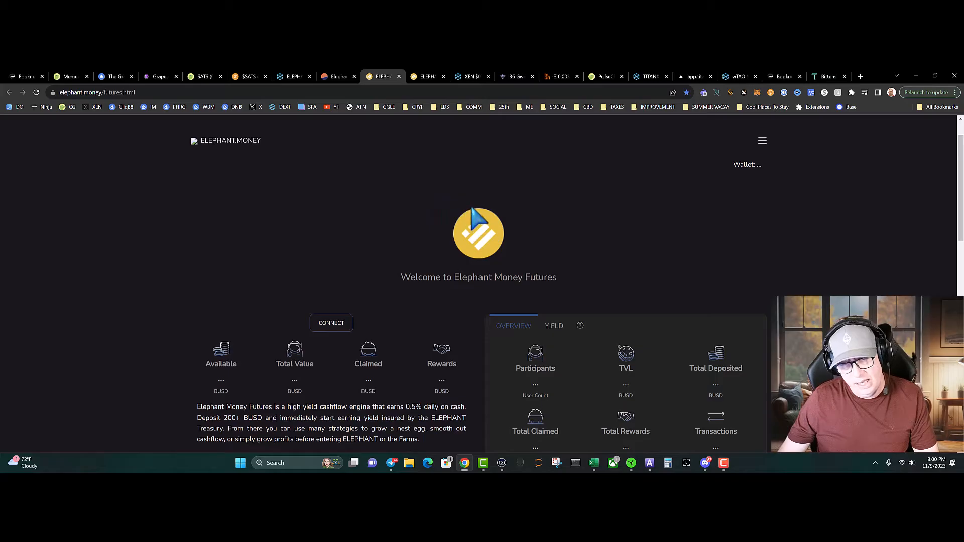
{"action": "mouse_move", "coordinate": [307, 130]}
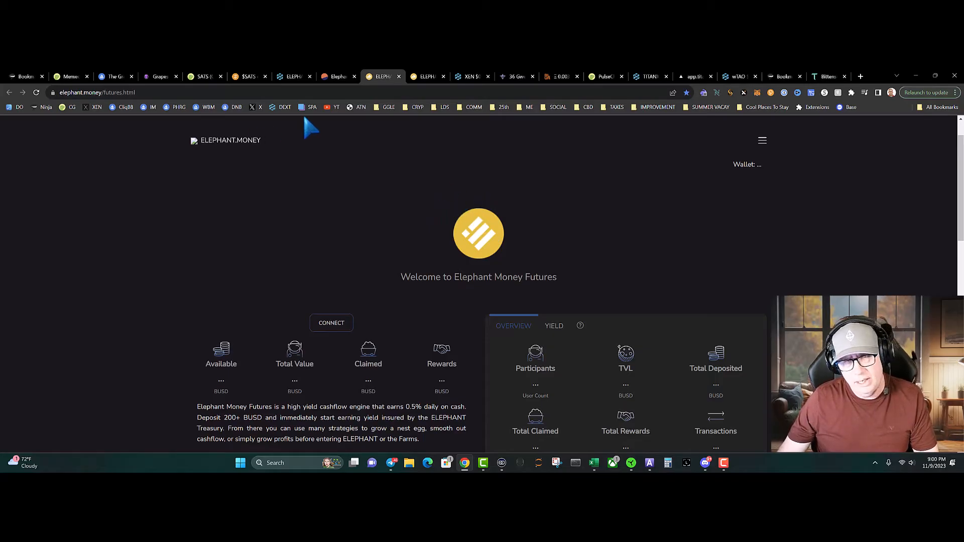
{"action": "scroll", "scroll_direction": "down", "scroll_amount": 3}
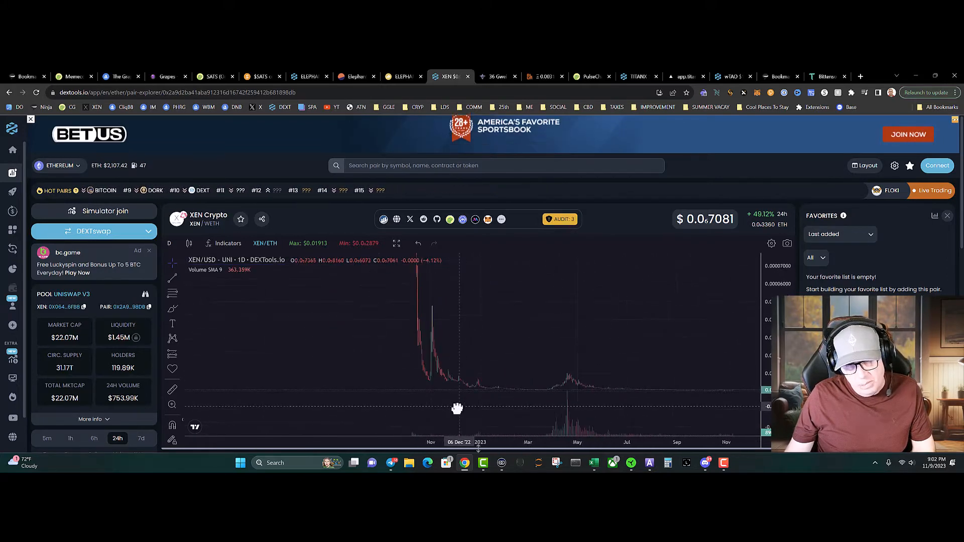
Pan the XEN/WETH price chart along its timeline, then move to the ultrasound.money ETH supply dashboard
{"action": "left_click_drag", "start_coordinate": [458, 407], "coordinate": [374, 381]}
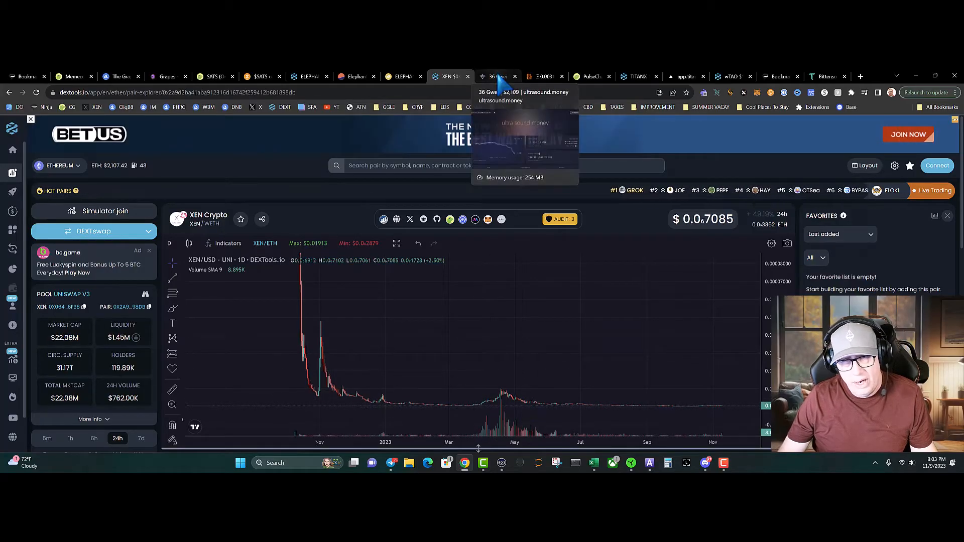
{"action": "left_click", "coordinate": [497, 76]}
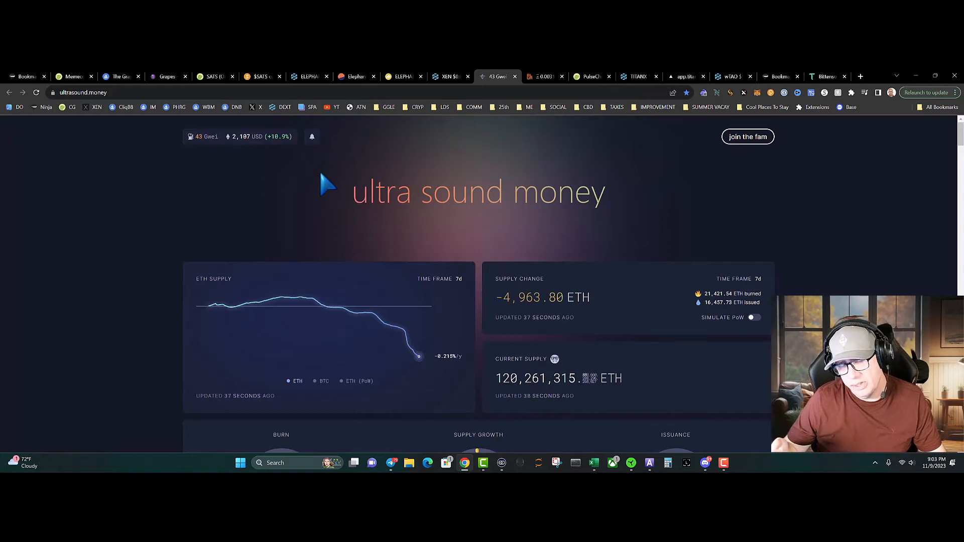
{"action": "mouse_move", "coordinate": [467, 89]}
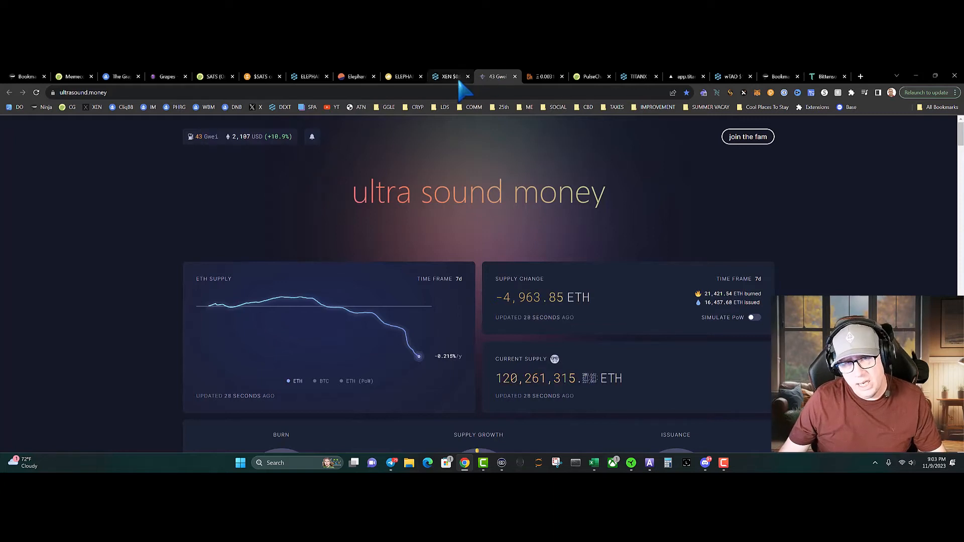
Return to the DEXTools XEN/WETH pair page with its chart and pool stats
{"action": "left_click", "coordinate": [449, 76]}
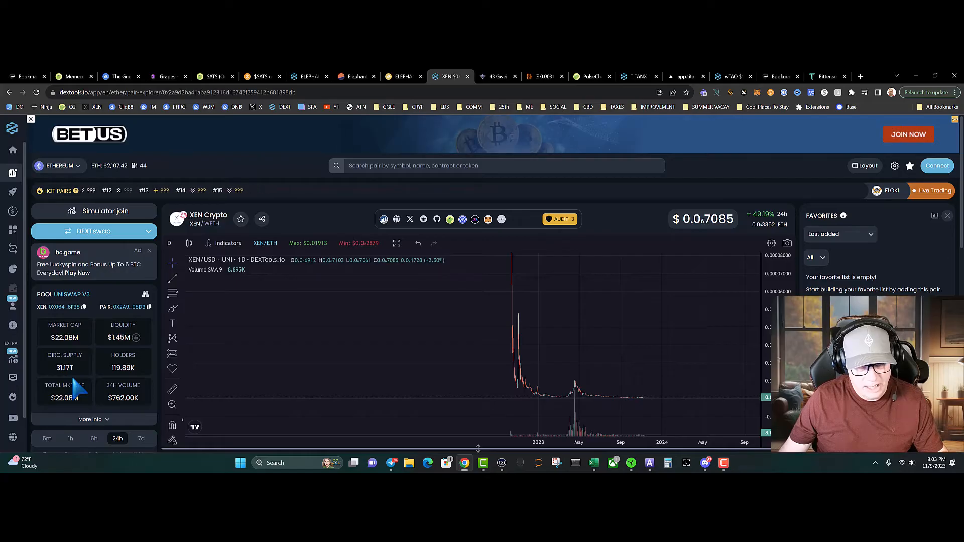
{"action": "mouse_move", "coordinate": [593, 415]}
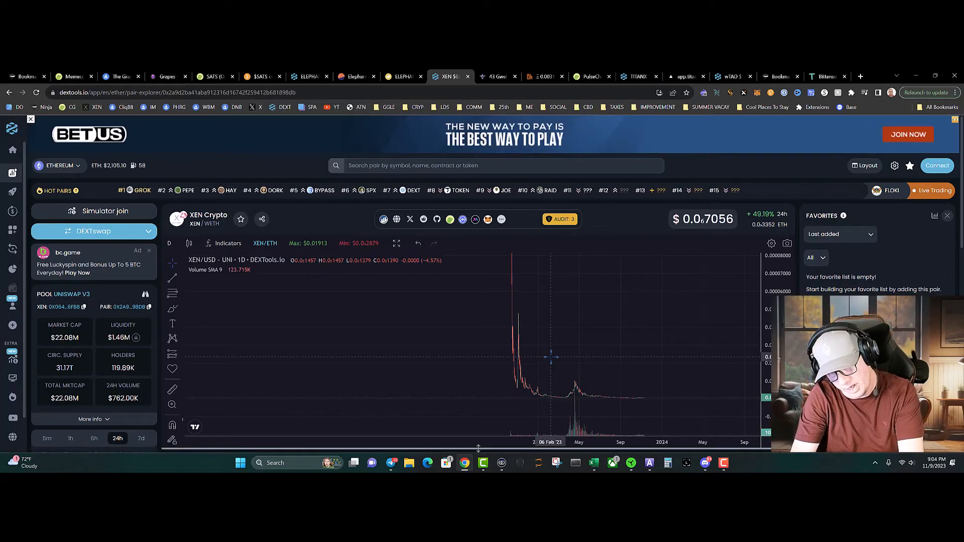
{"action": "mouse_move", "coordinate": [585, 382]}
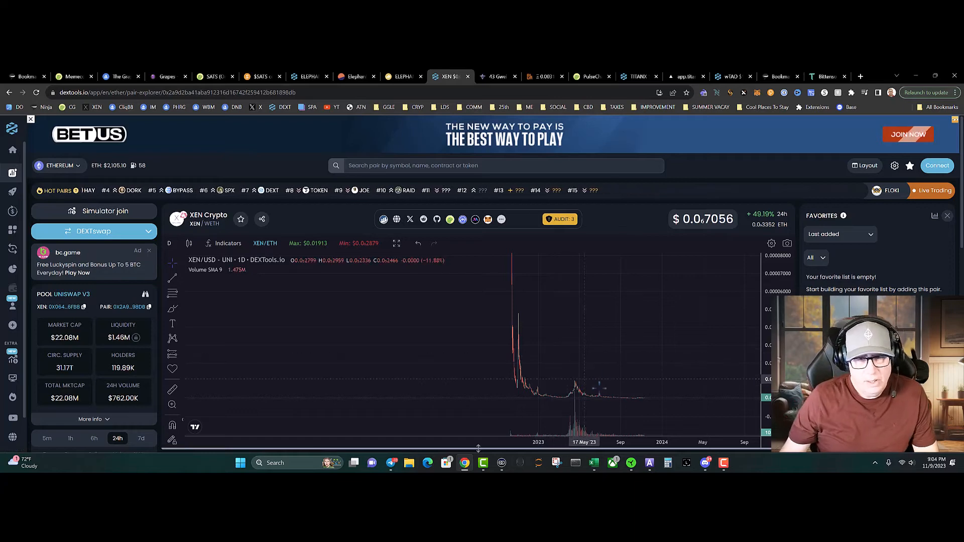
{"action": "mouse_move", "coordinate": [611, 380]}
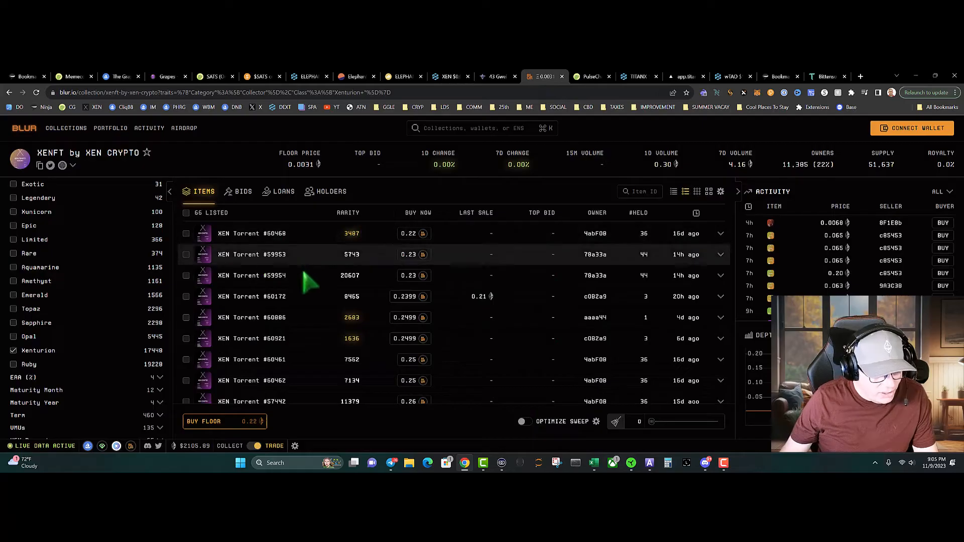
{"action": "mouse_move", "coordinate": [295, 251]}
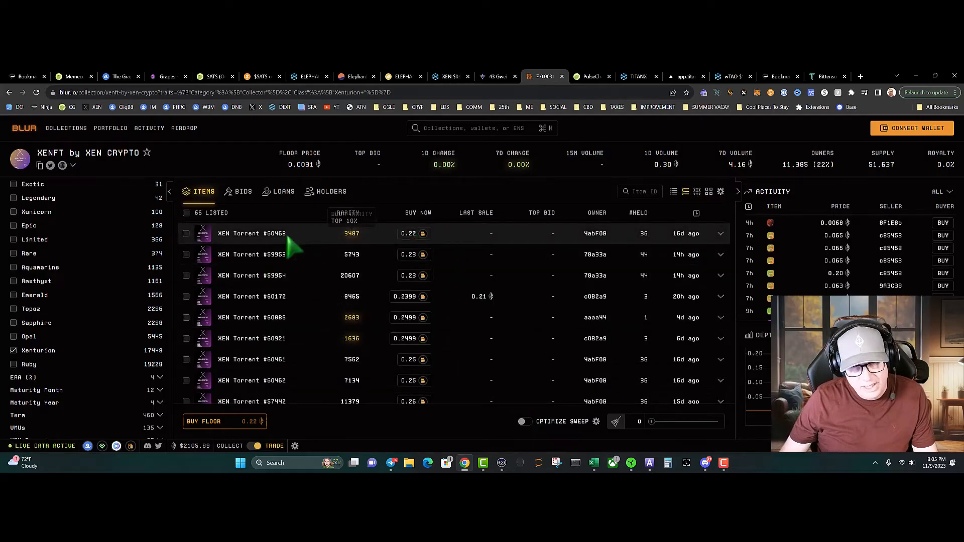
{"action": "mouse_move", "coordinate": [404, 245]}
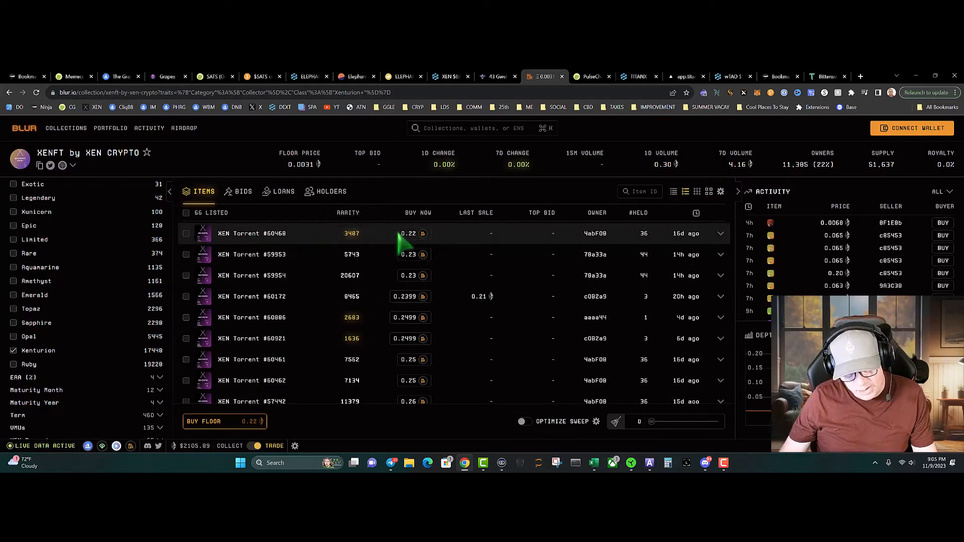
{"action": "mouse_move", "coordinate": [350, 254]}
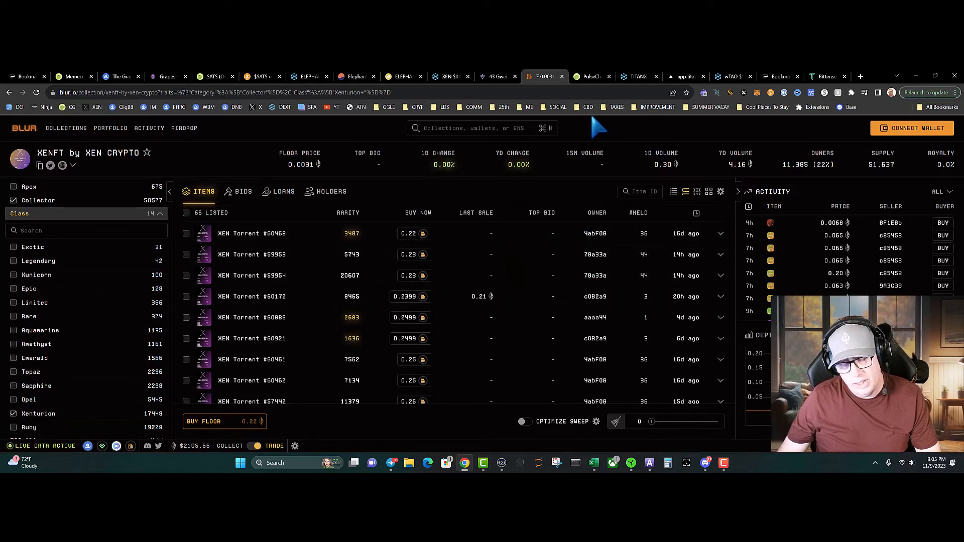
{"action": "mouse_move", "coordinate": [606, 127]}
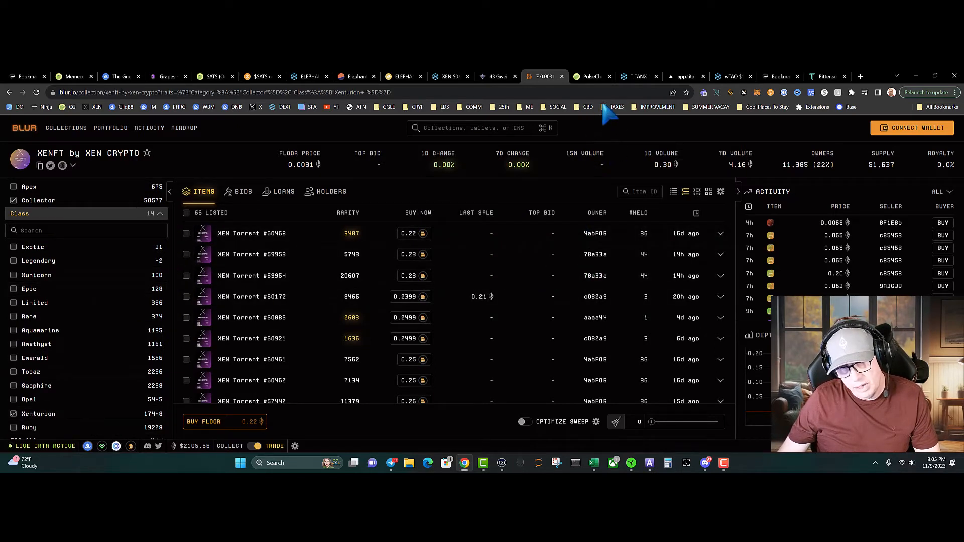
{"action": "mouse_move", "coordinate": [592, 77]}
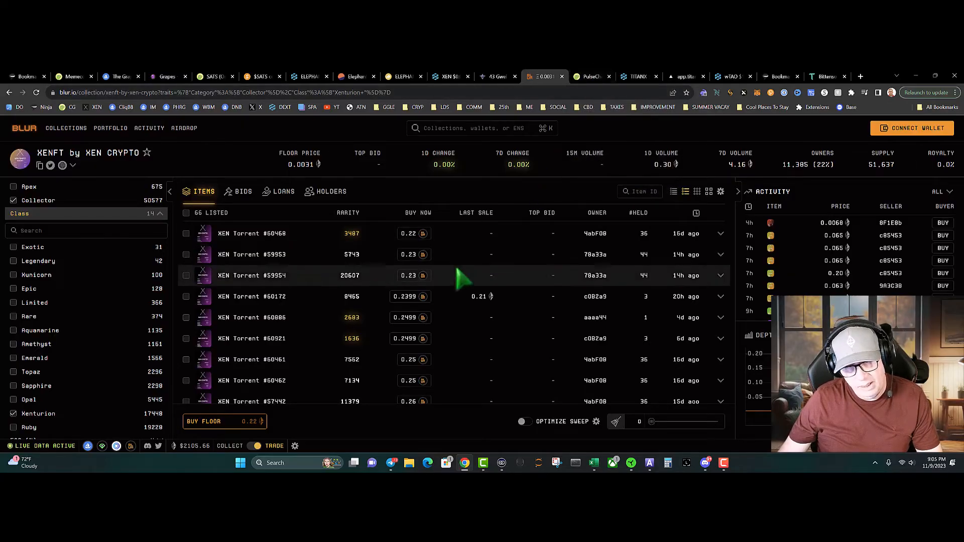
Return to PulseChain's CoinGecko page and scroll down through its price chart and statistics
{"action": "left_click", "coordinate": [592, 76]}
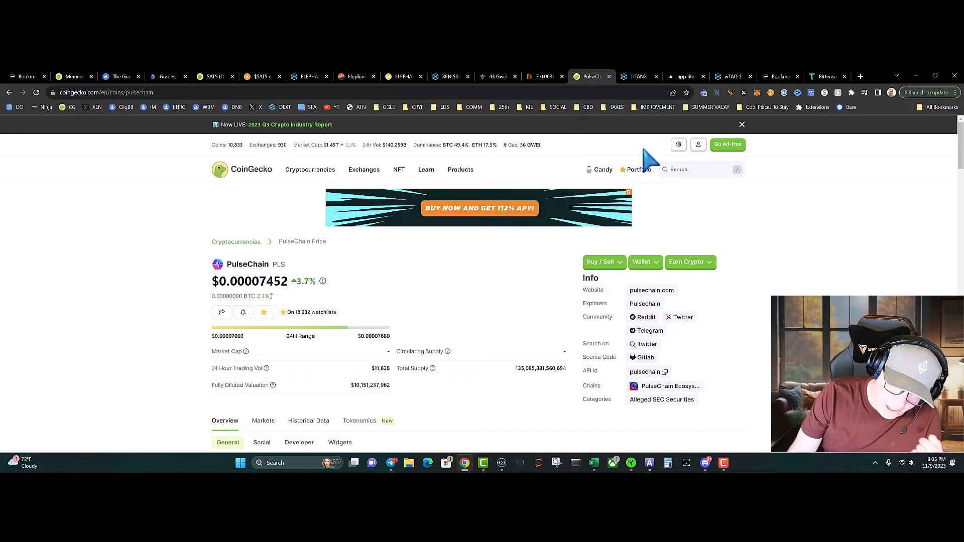
{"action": "scroll", "scroll_direction": "down", "scroll_amount": 3}
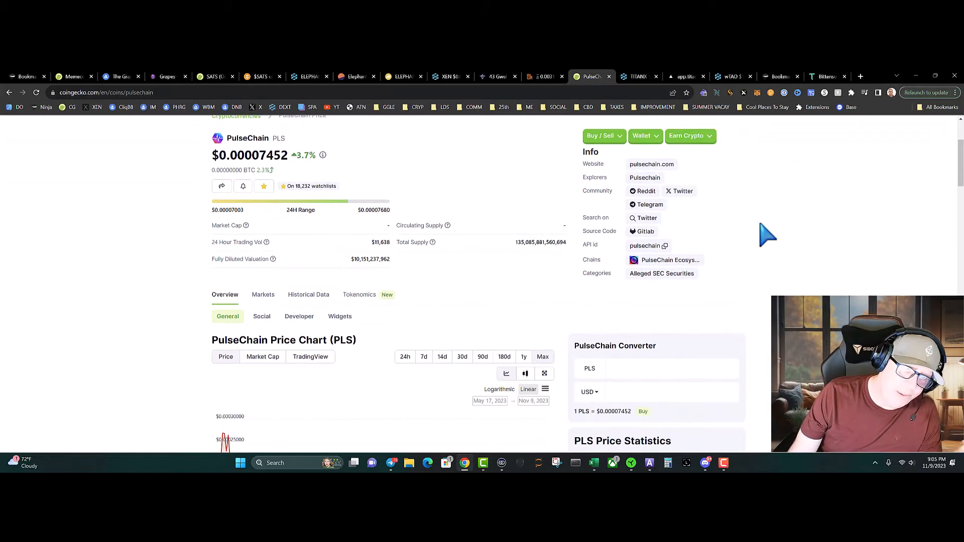
{"action": "scroll", "scroll_direction": "down", "scroll_amount": 3}
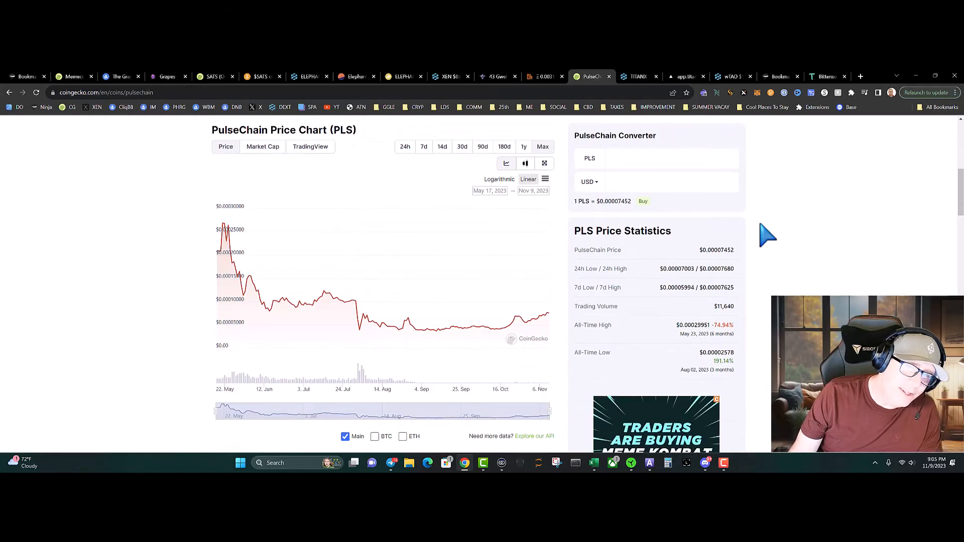
{"action": "scroll", "scroll_direction": "down", "scroll_amount": 3}
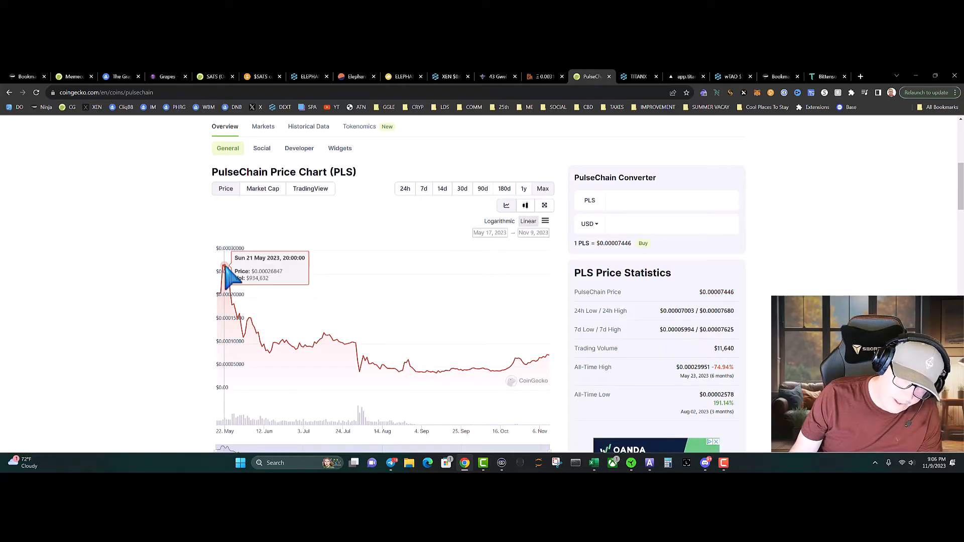
{"action": "mouse_move", "coordinate": [232, 274]}
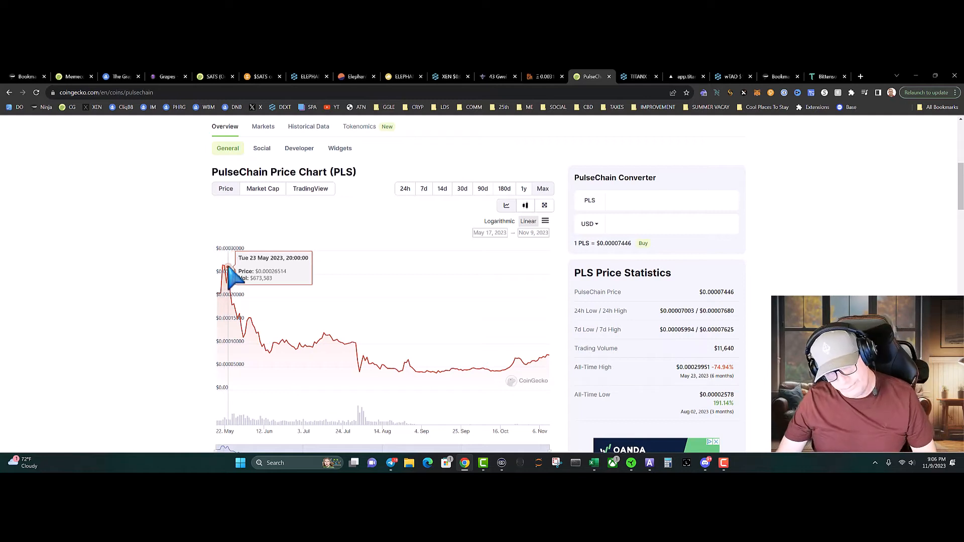
{"action": "mouse_move", "coordinate": [504, 375]}
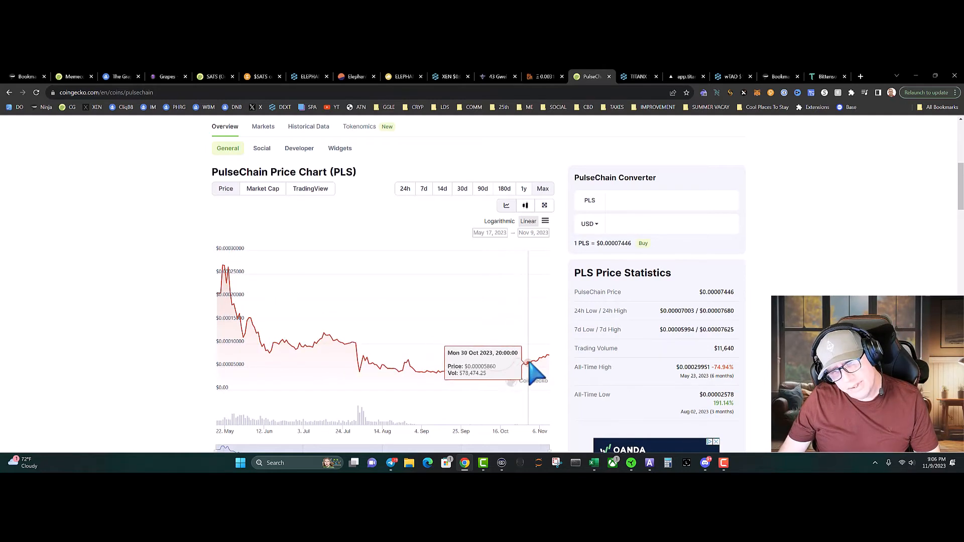
{"action": "mouse_move", "coordinate": [605, 348]}
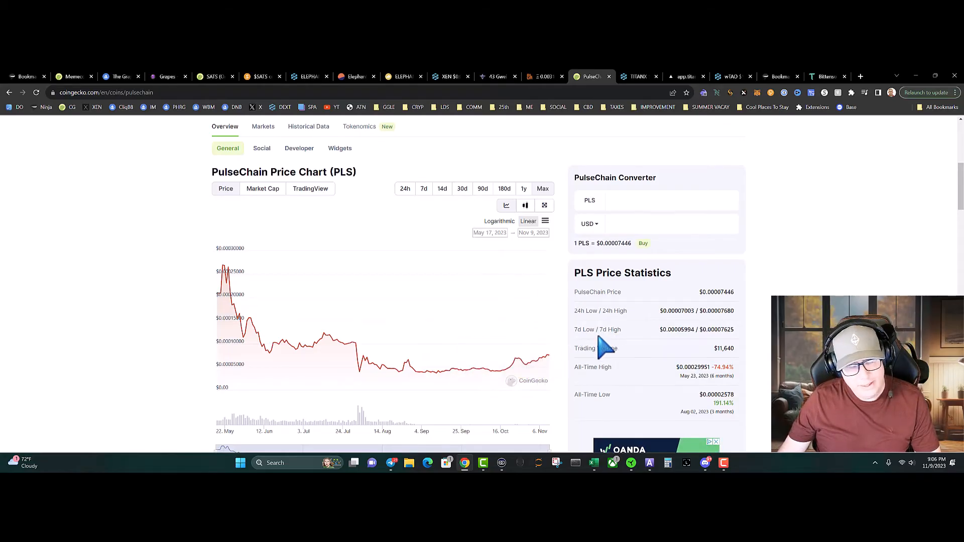
{"action": "scroll", "scroll_direction": "down", "scroll_amount": 3}
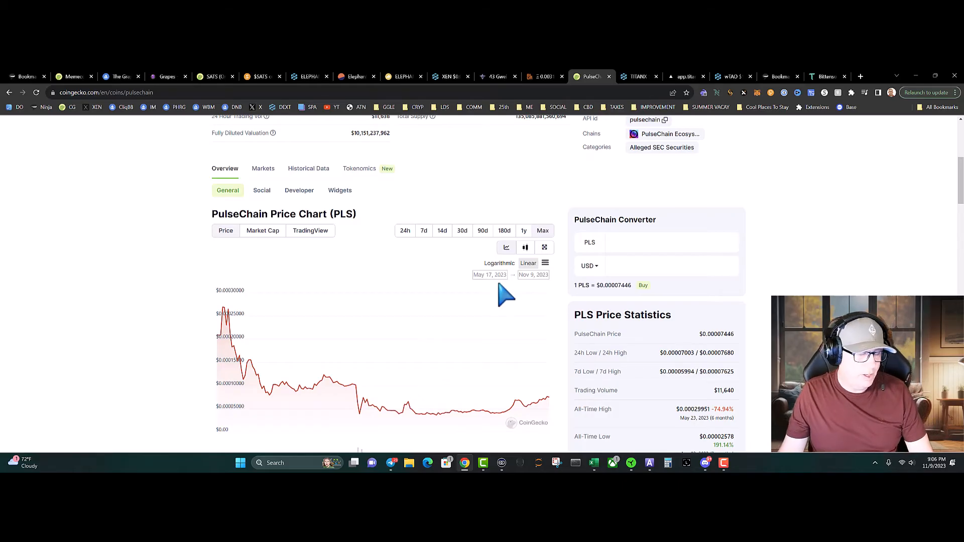
{"action": "scroll", "scroll_direction": "down", "scroll_amount": 3}
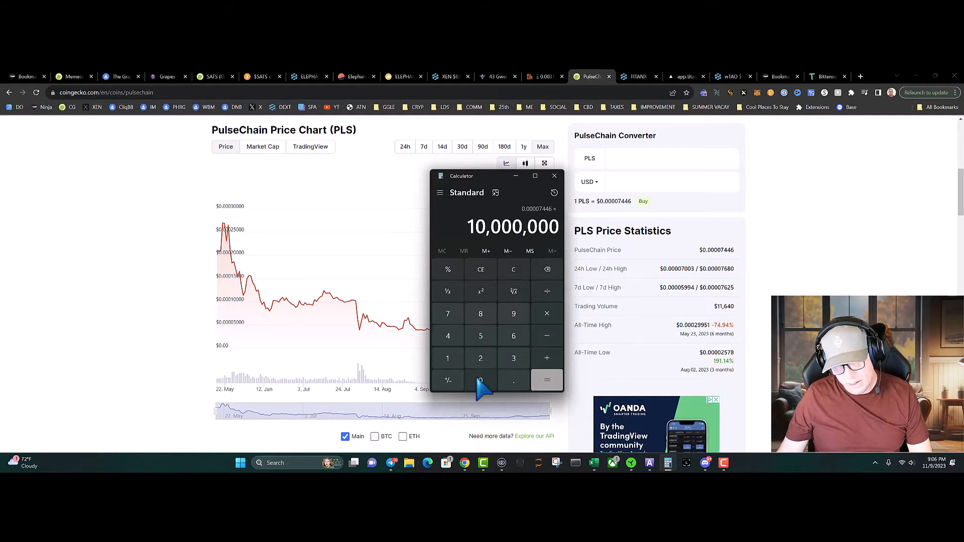
Get the result of 0.00007446 × 10,000,000 in Windows Calculator
{"action": "left_click", "coordinate": [546, 380]}
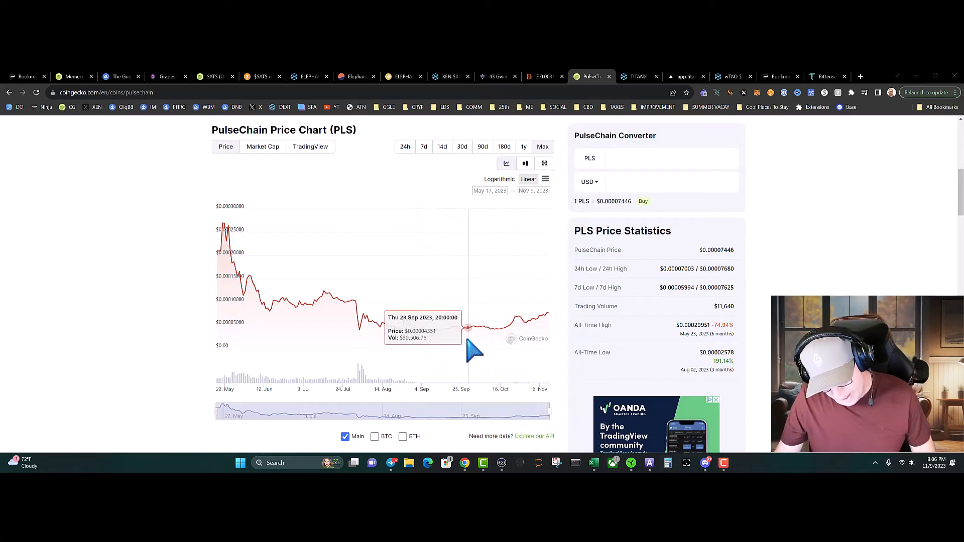
{"action": "mouse_move", "coordinate": [504, 342]}
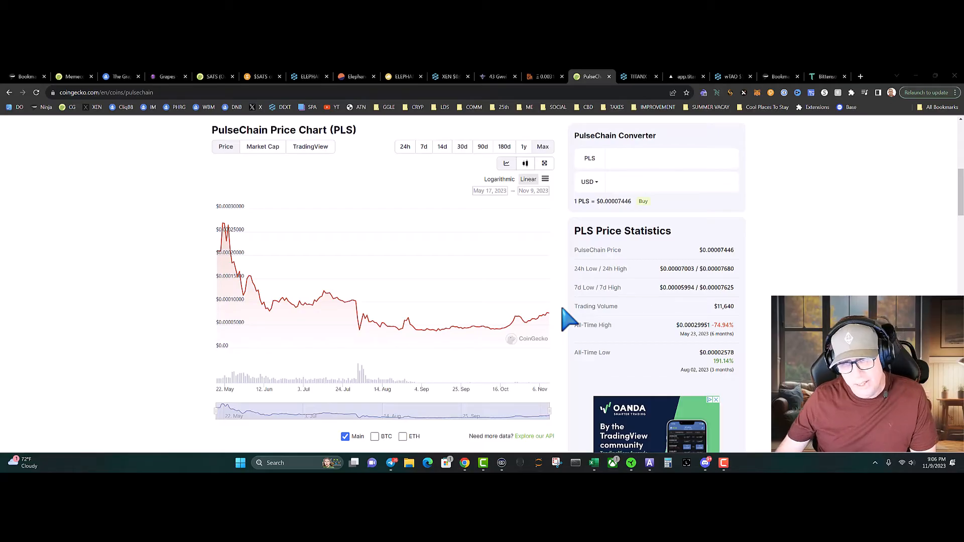
{"action": "scroll", "scroll_direction": "down", "scroll_amount": 3}
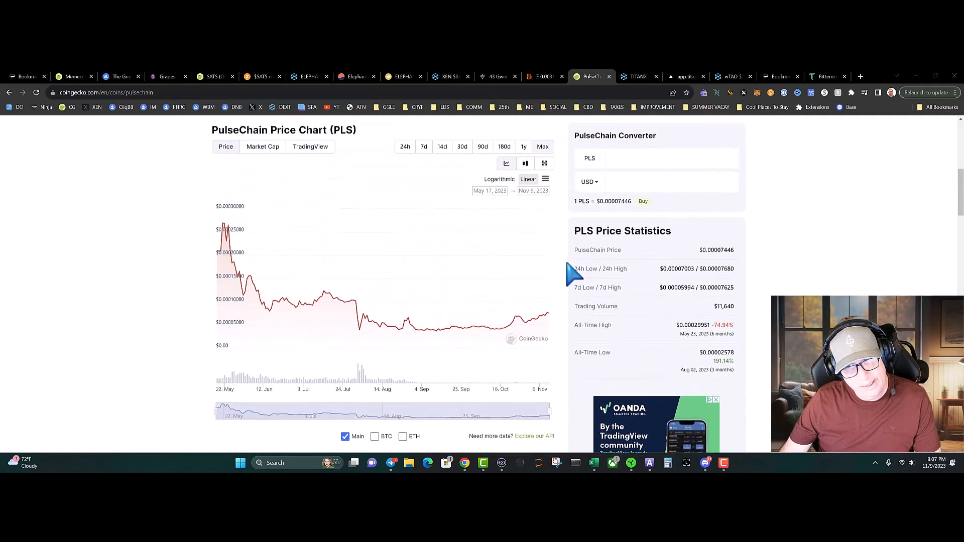
{"action": "mouse_move", "coordinate": [759, 254]}
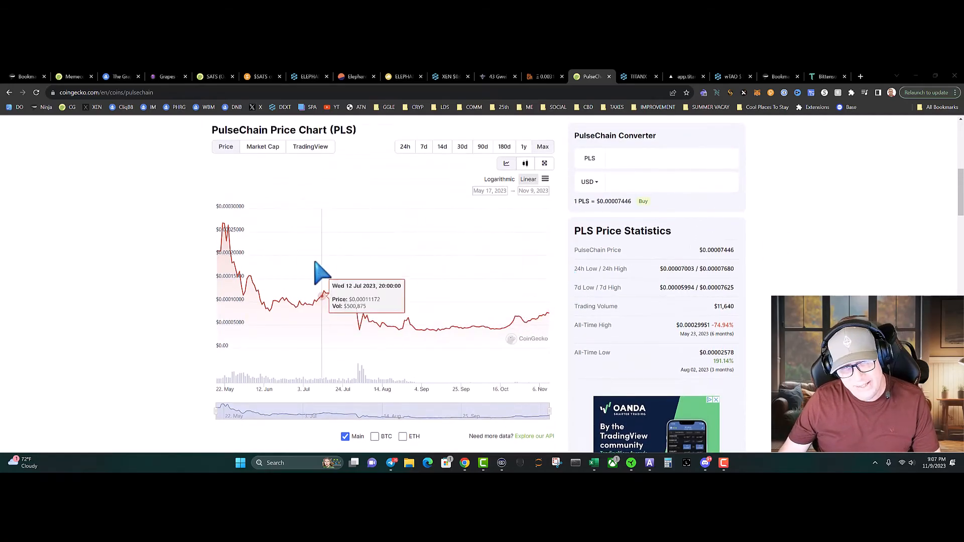
{"action": "mouse_move", "coordinate": [559, 332]}
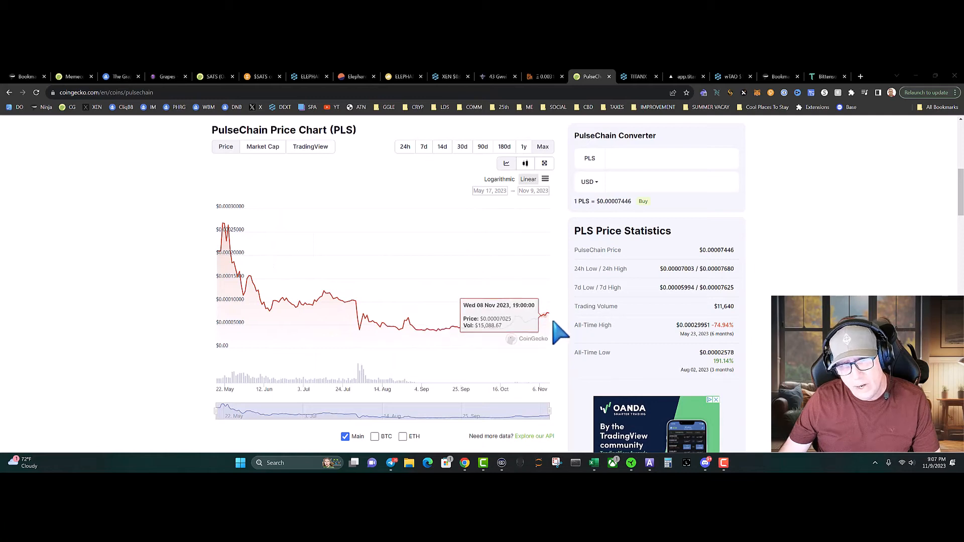
{"action": "mouse_move", "coordinate": [606, 294]}
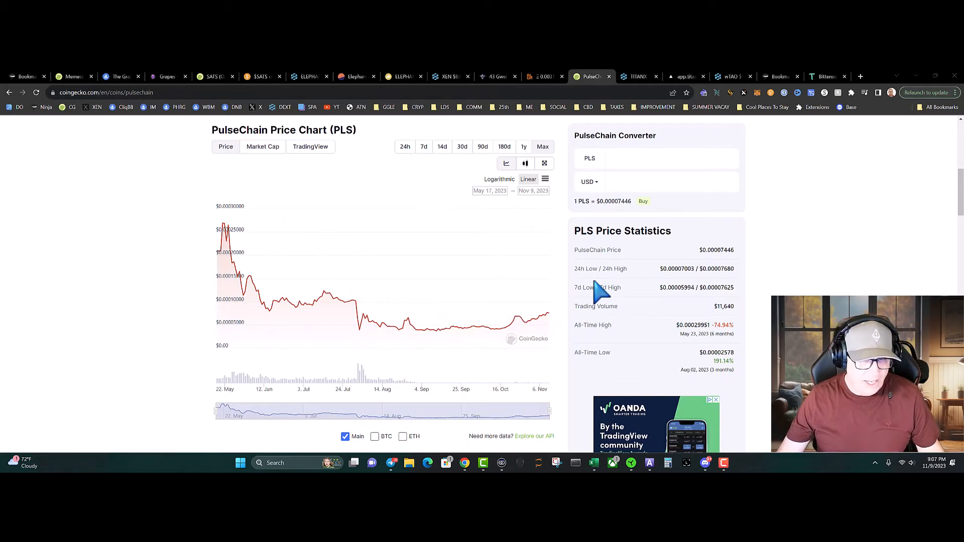
{"action": "mouse_move", "coordinate": [246, 280]}
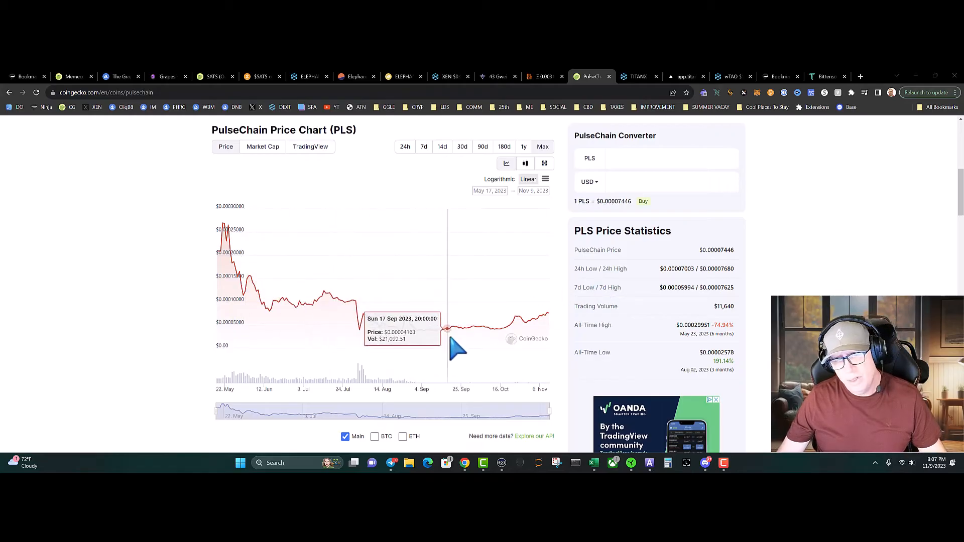
{"action": "mouse_move", "coordinate": [498, 335]}
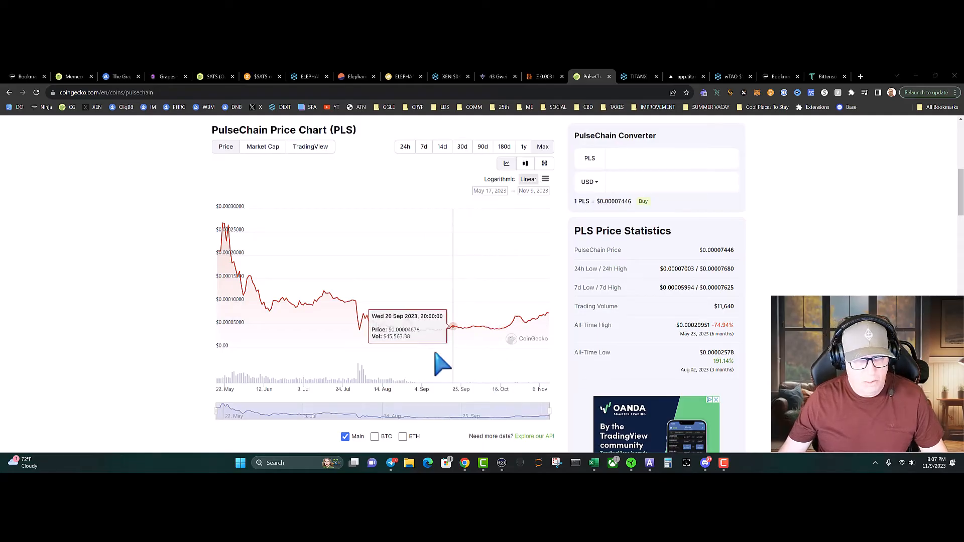
{"action": "mouse_move", "coordinate": [211, 231]}
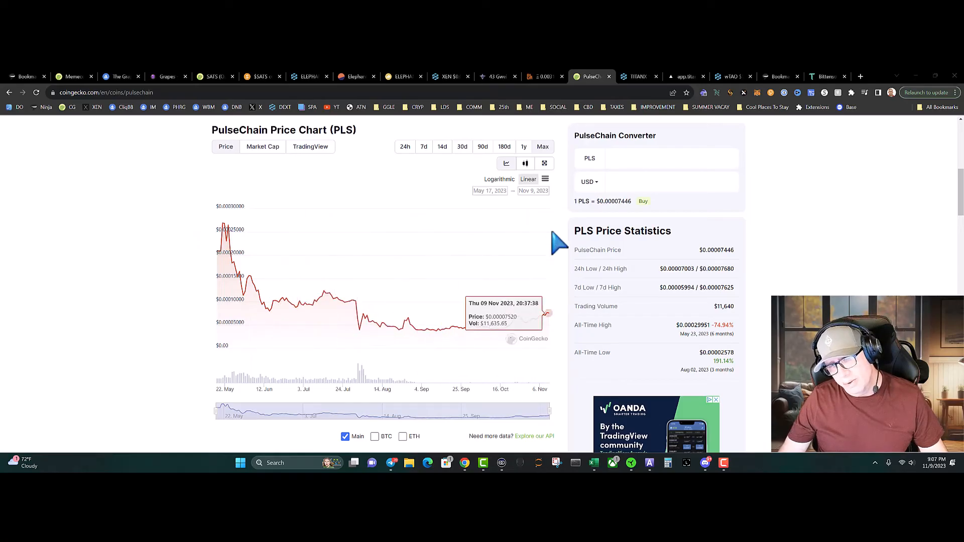
{"action": "mouse_move", "coordinate": [195, 369]}
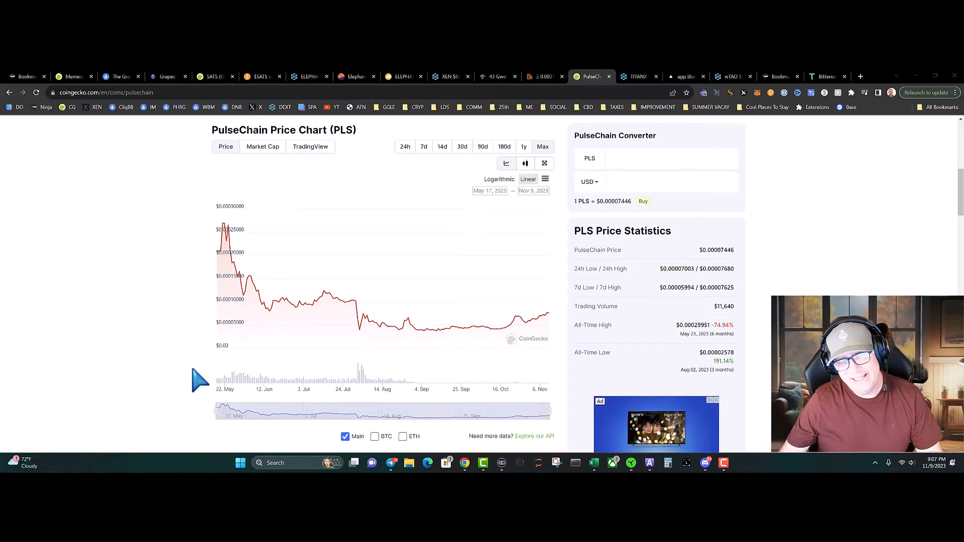
Bring up the DEXTools TITAN X / WETH pair chart with its pool statistics
{"action": "left_click", "coordinate": [637, 76]}
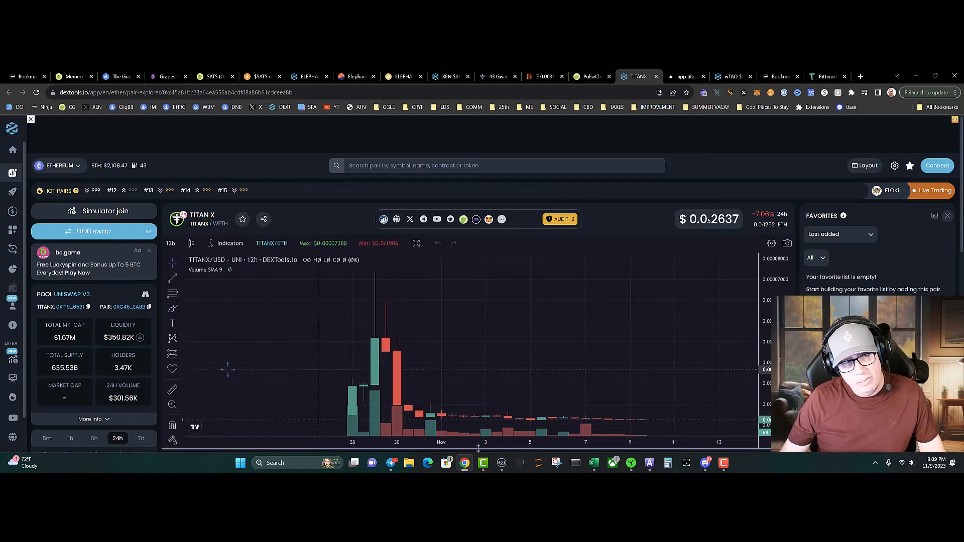
{"action": "mouse_move", "coordinate": [492, 359]}
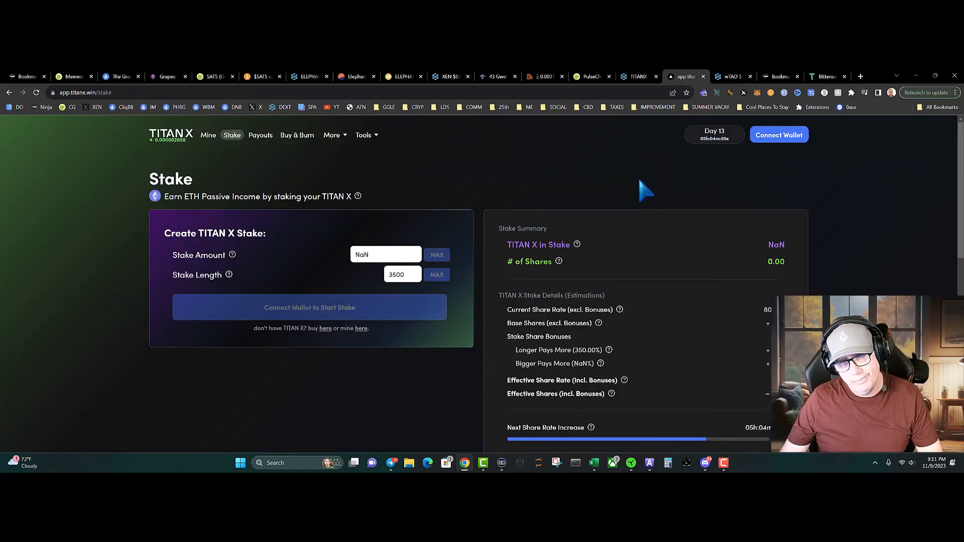
{"action": "mouse_move", "coordinate": [562, 187]}
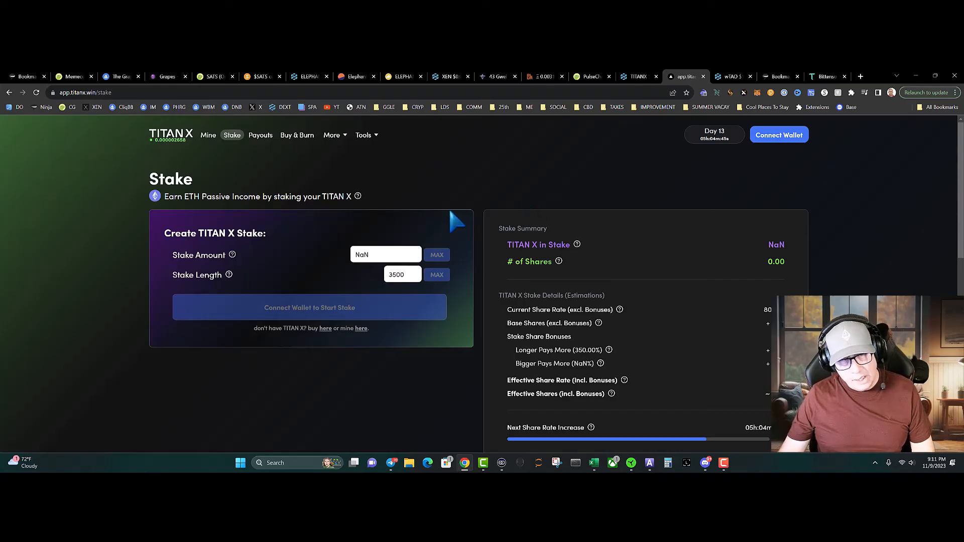
Scroll the TITAN X Stake page to the Create TITAN X Stake form and stake summary
{"action": "scroll", "scroll_direction": "down", "scroll_amount": 3}
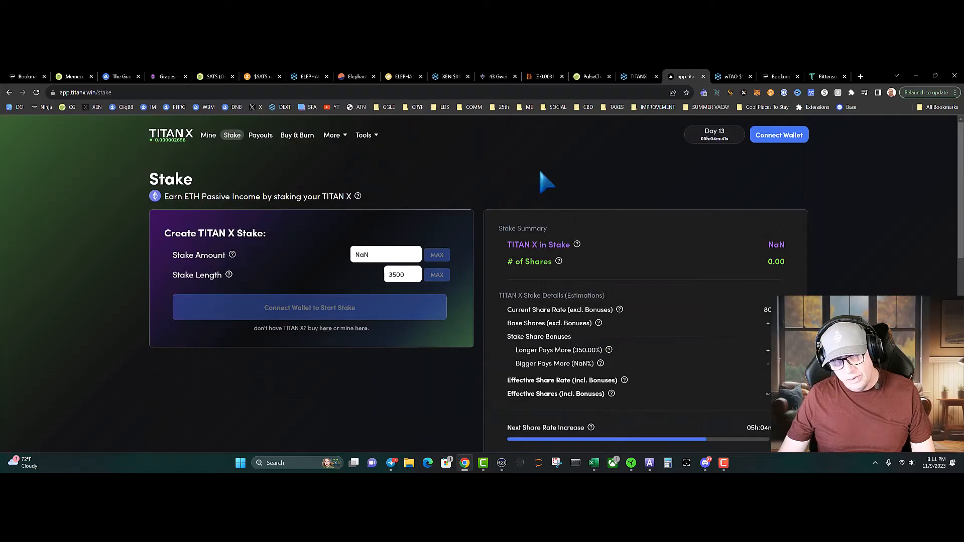
{"action": "mouse_move", "coordinate": [747, 92]}
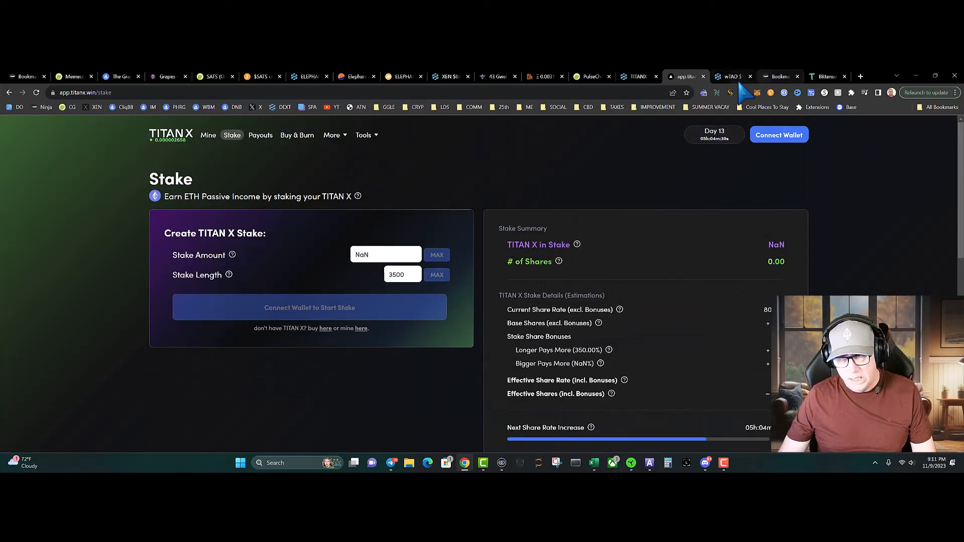
View the Wrapped TAO / WETH pair chart, then move to the Taostats Bittensor dashboard
{"action": "left_click", "coordinate": [730, 76]}
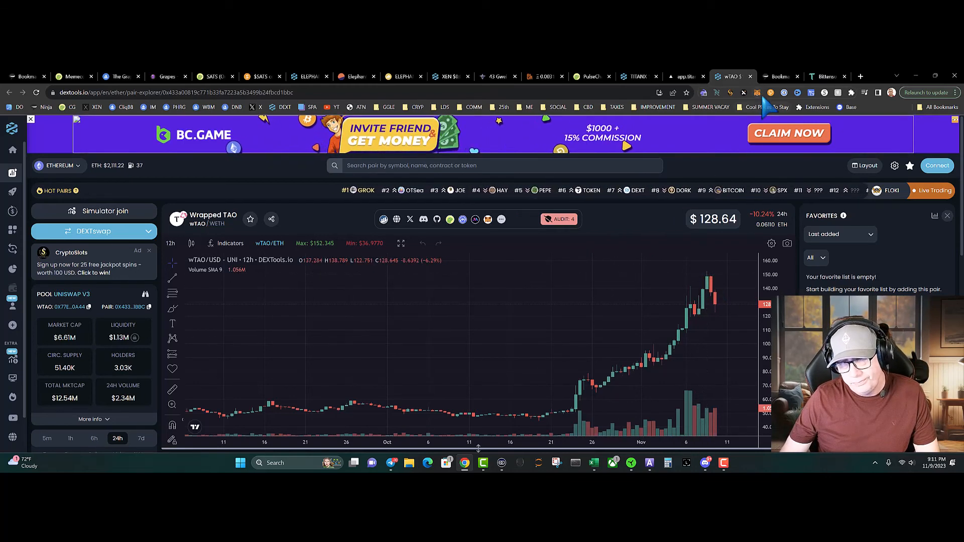
{"action": "left_click", "coordinate": [826, 76]}
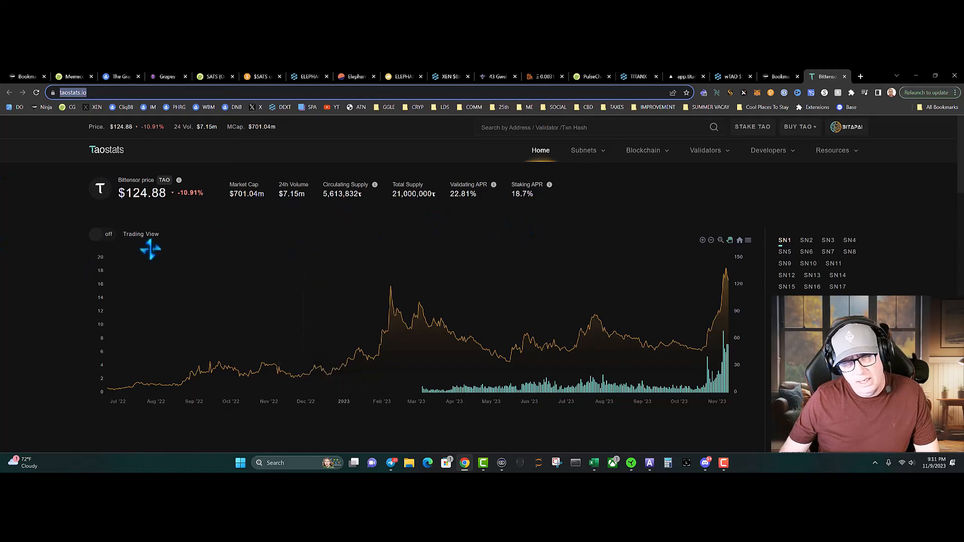
{"action": "mouse_move", "coordinate": [278, 283]}
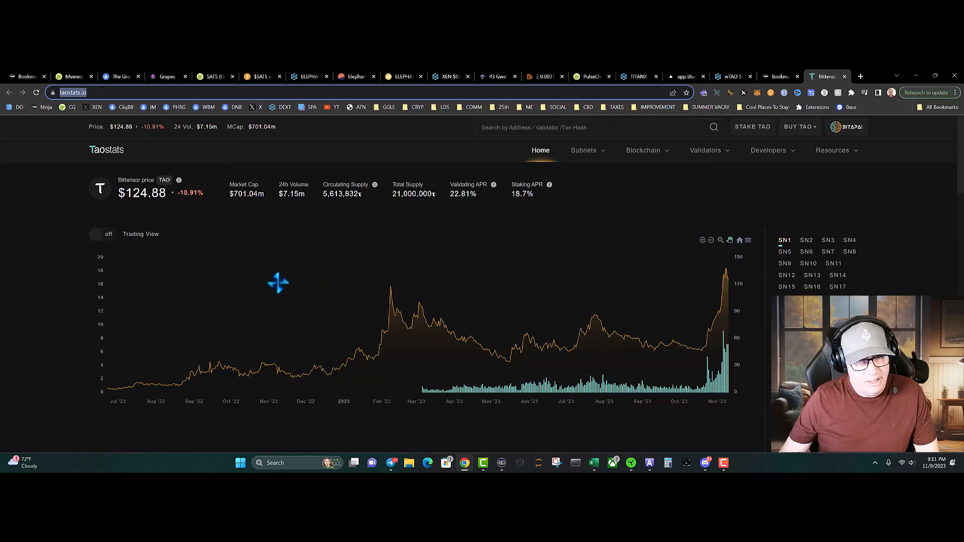
{"action": "mouse_move", "coordinate": [511, 208]}
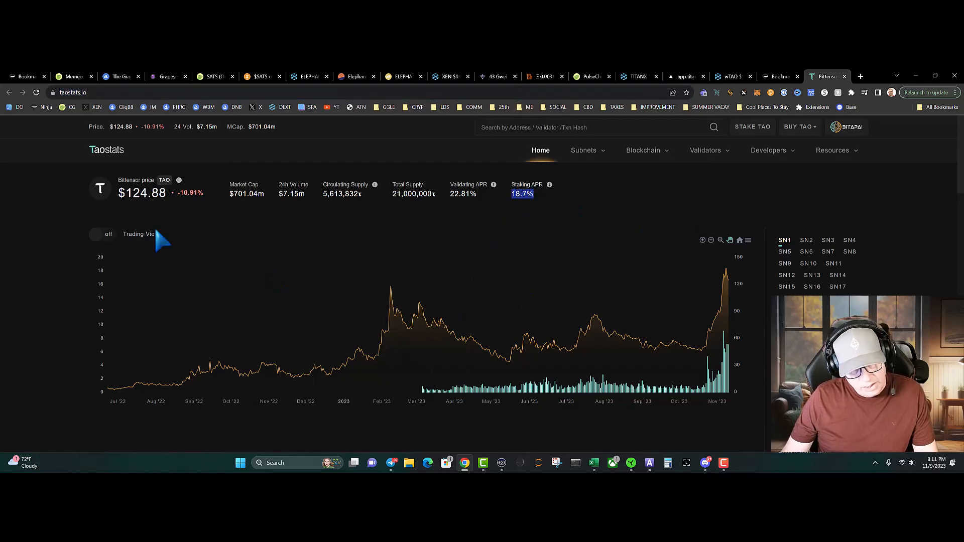
{"action": "mouse_move", "coordinate": [302, 130]}
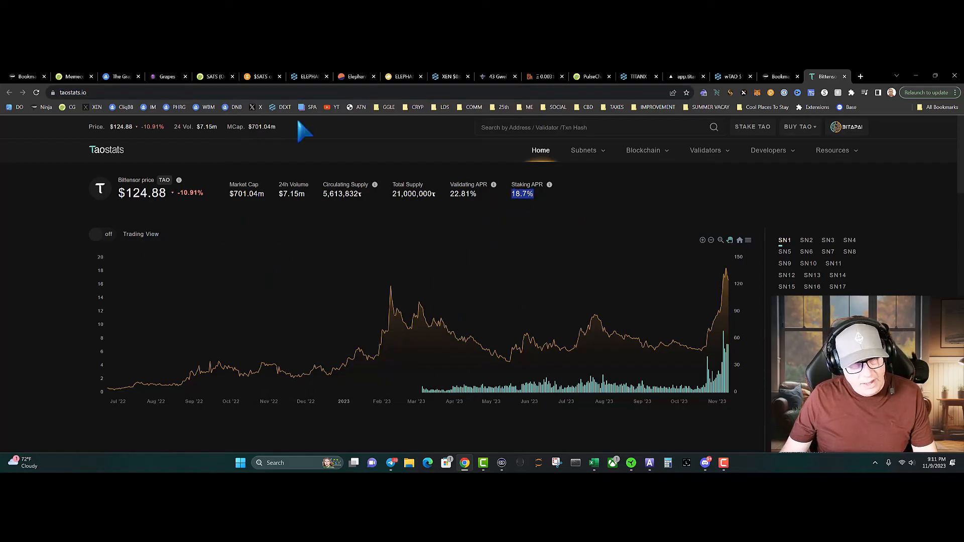
{"action": "mouse_move", "coordinate": [434, 188]}
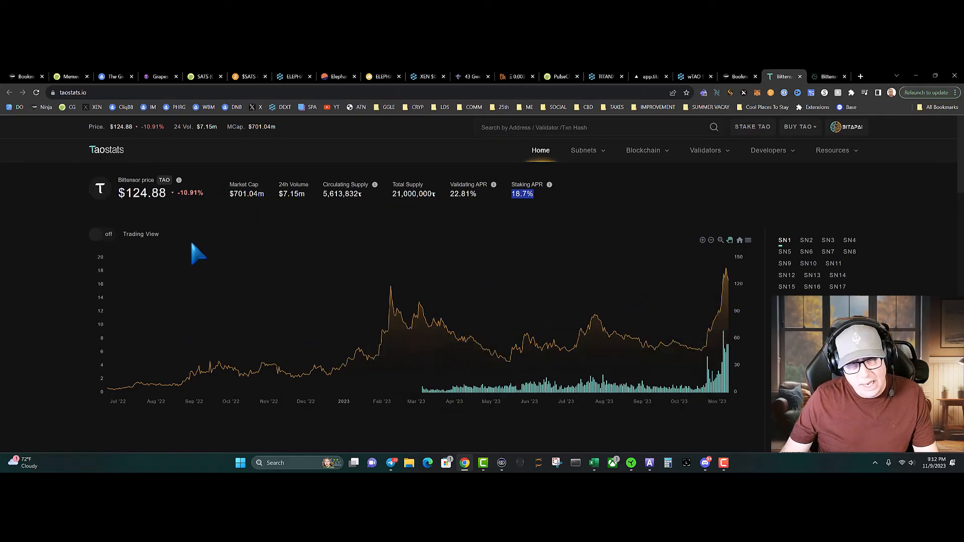
{"action": "mouse_move", "coordinate": [231, 252]}
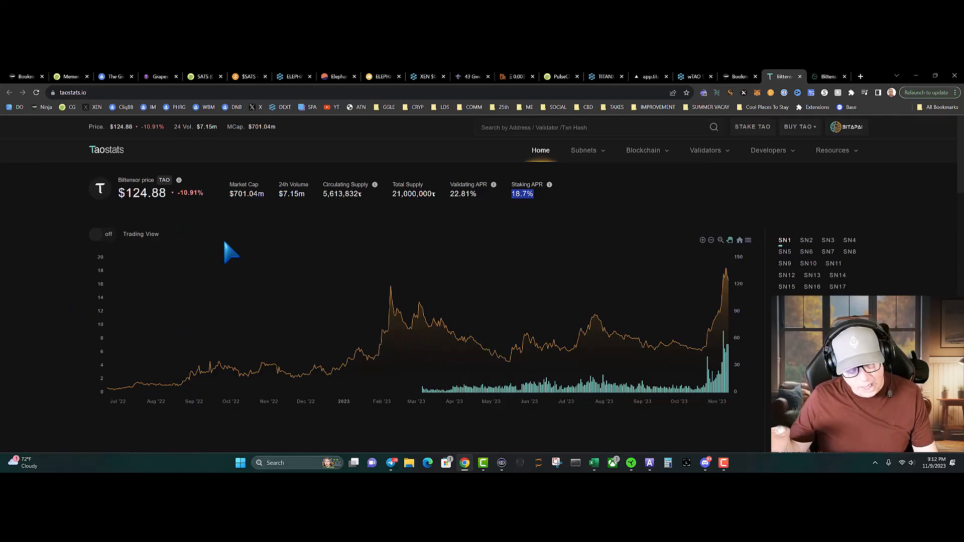
{"action": "mouse_move", "coordinate": [379, 203]}
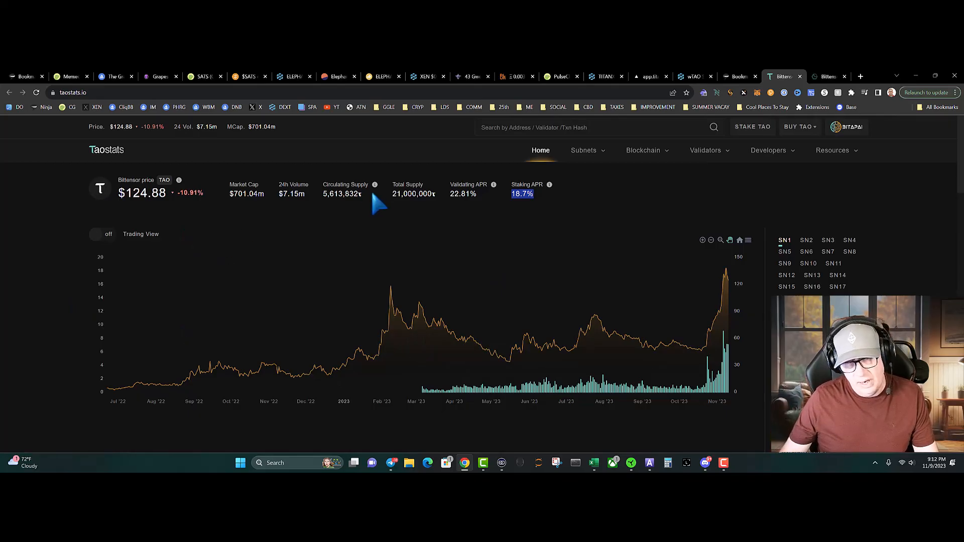
{"action": "mouse_move", "coordinate": [400, 203]}
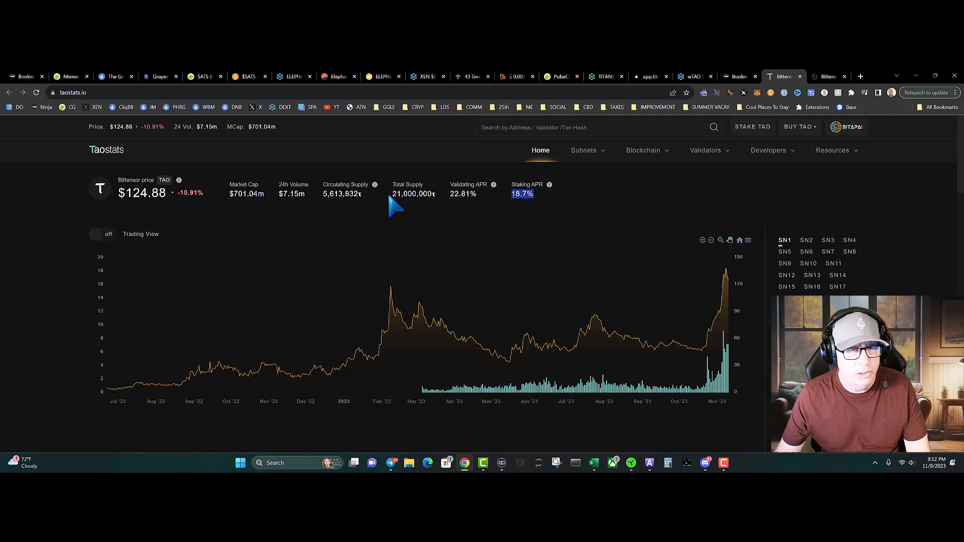
{"action": "mouse_move", "coordinate": [455, 179]}
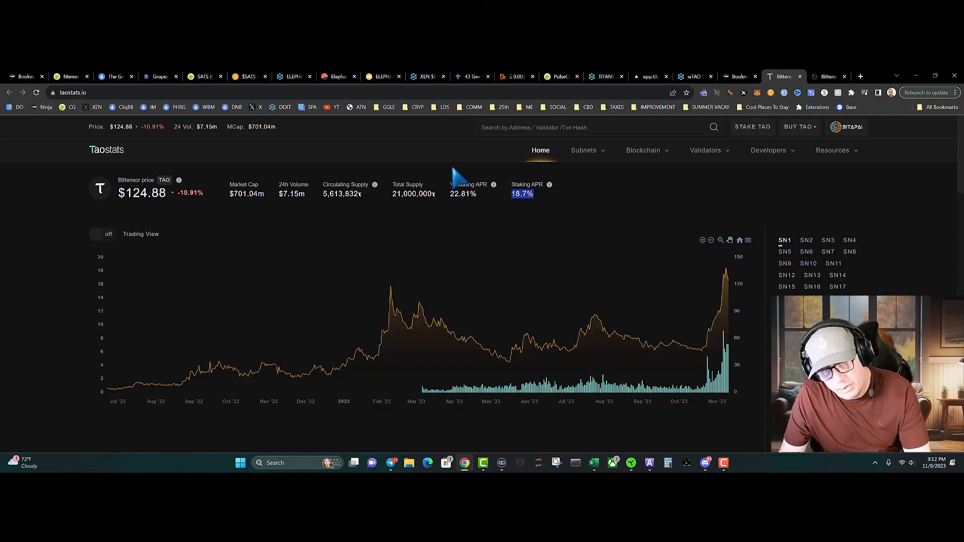
{"action": "mouse_move", "coordinate": [424, 193]}
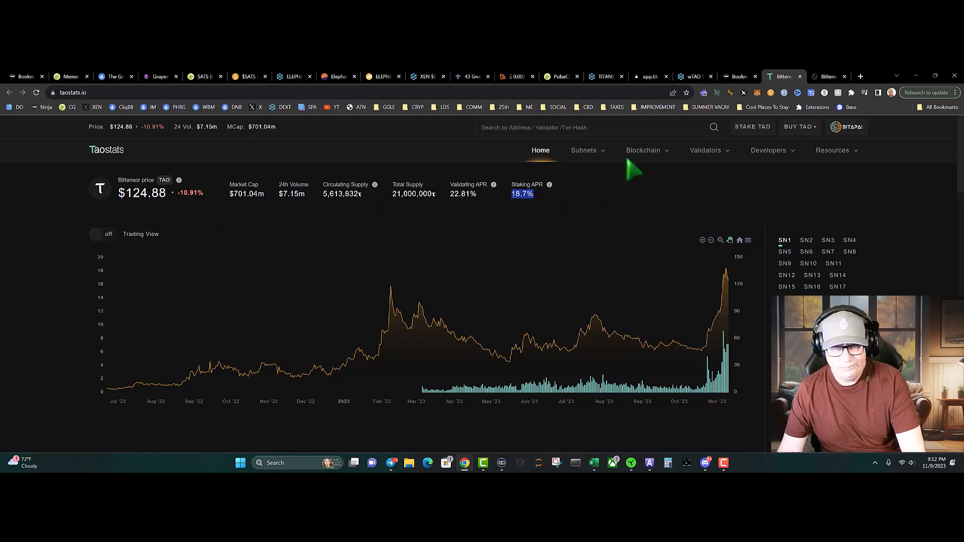
{"action": "mouse_move", "coordinate": [842, 199]}
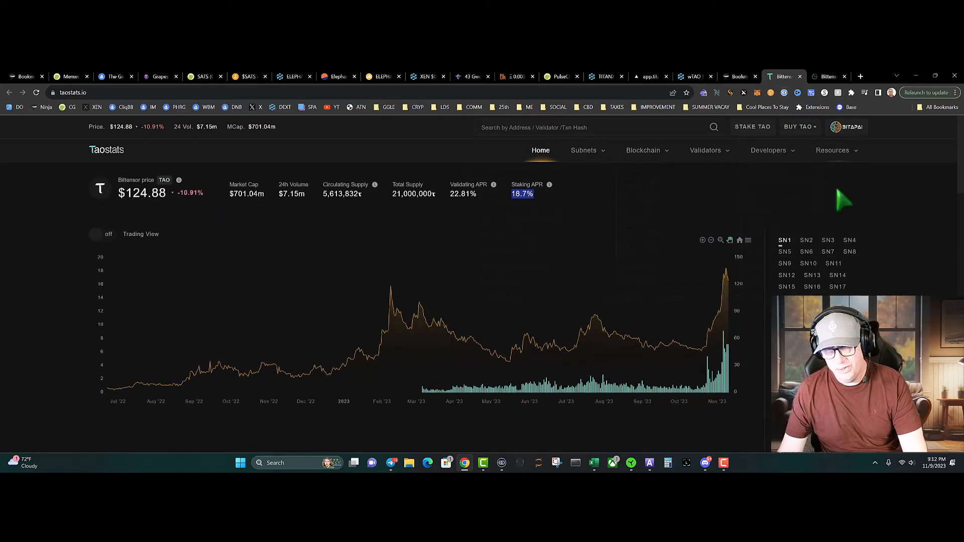
{"action": "mouse_move", "coordinate": [744, 191]}
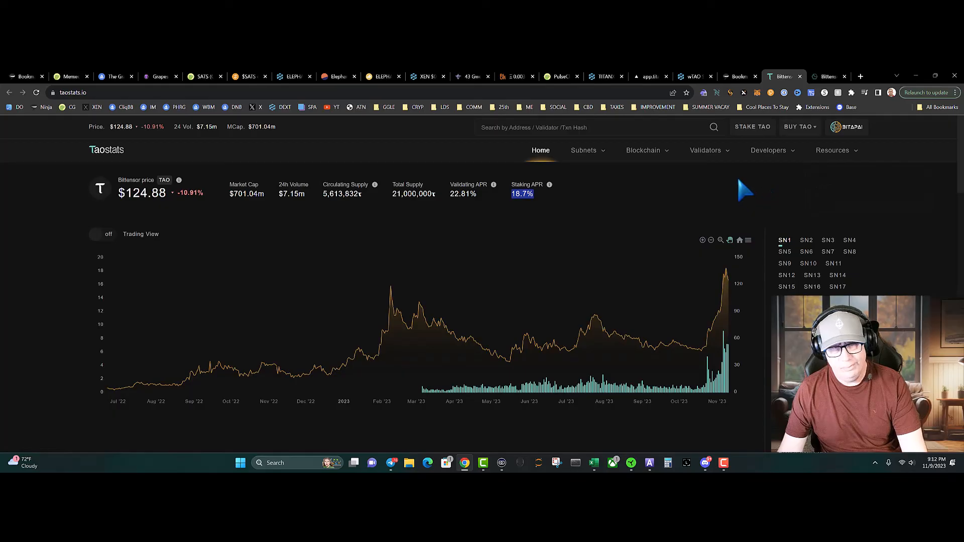